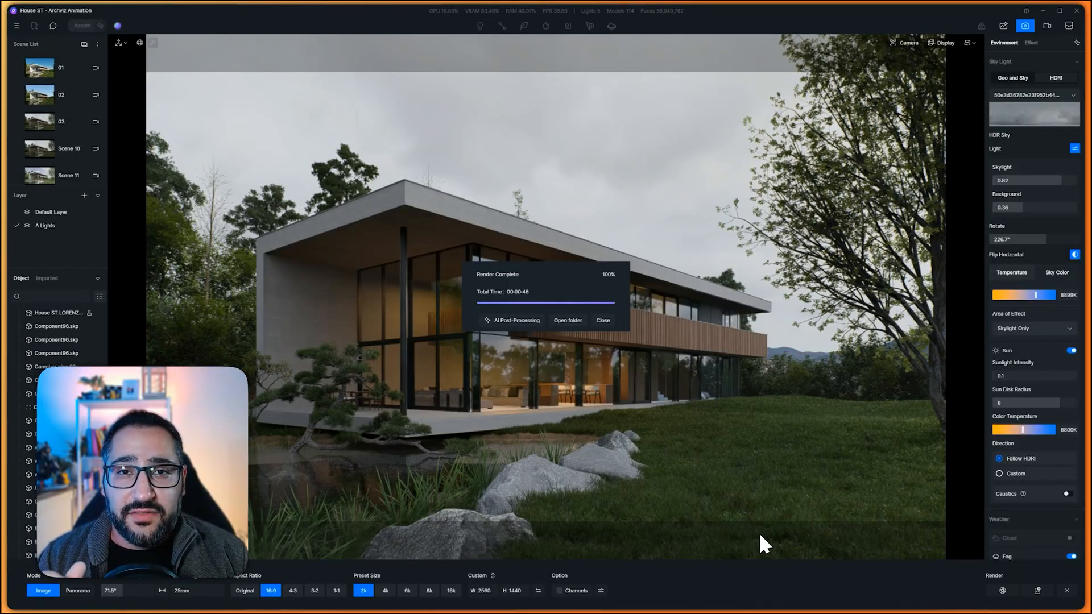
mouse_move(762, 369)
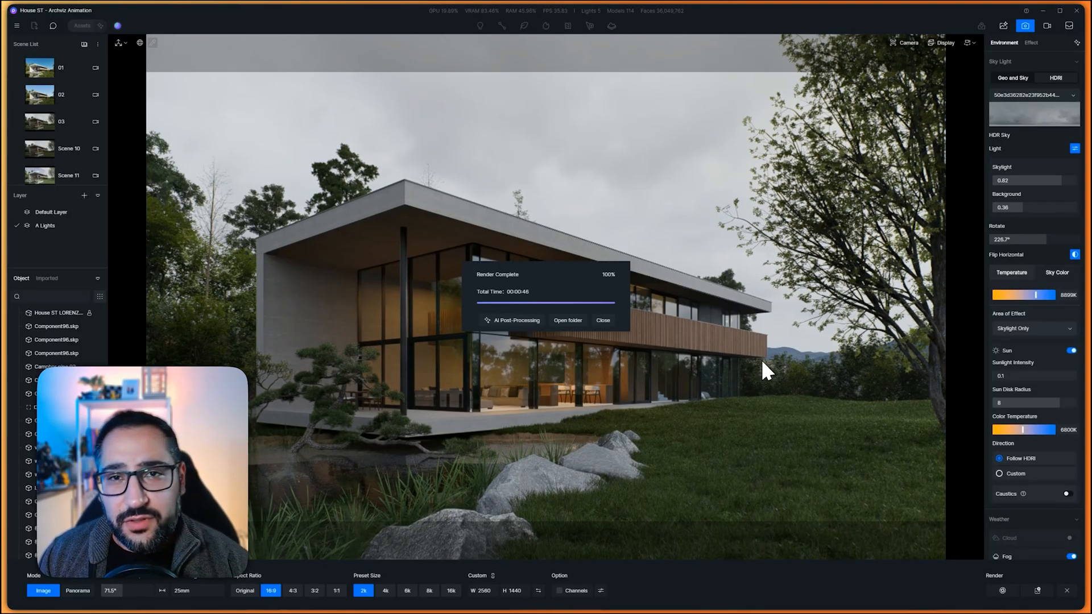
mouse_move(515, 321)
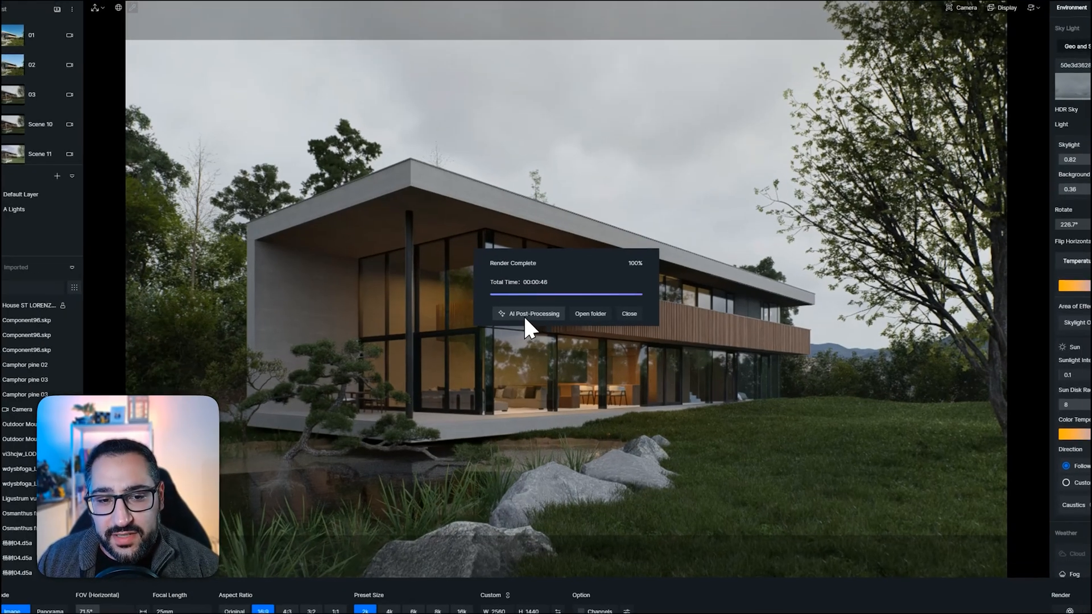
Send the finished house render from the Render Complete dialog to AI Post-Processing
click(532, 313)
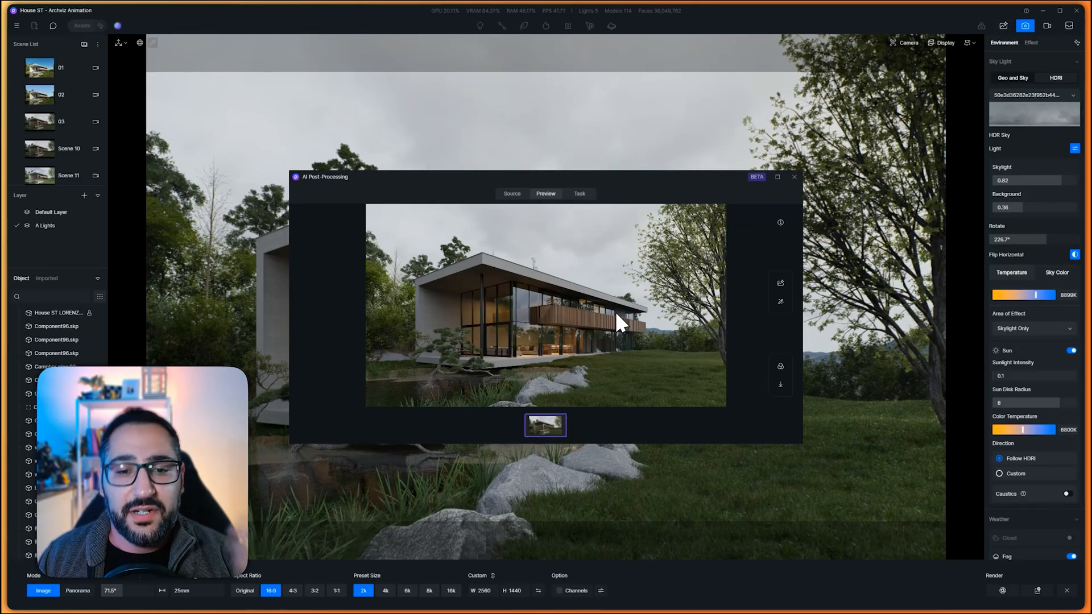
mouse_move(557, 352)
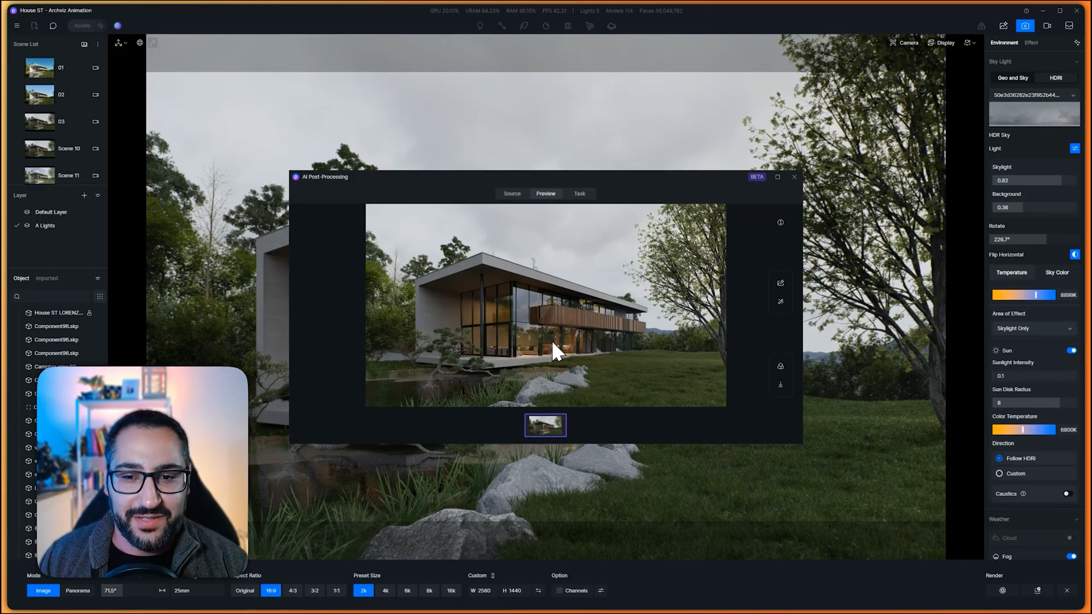
mouse_move(718, 292)
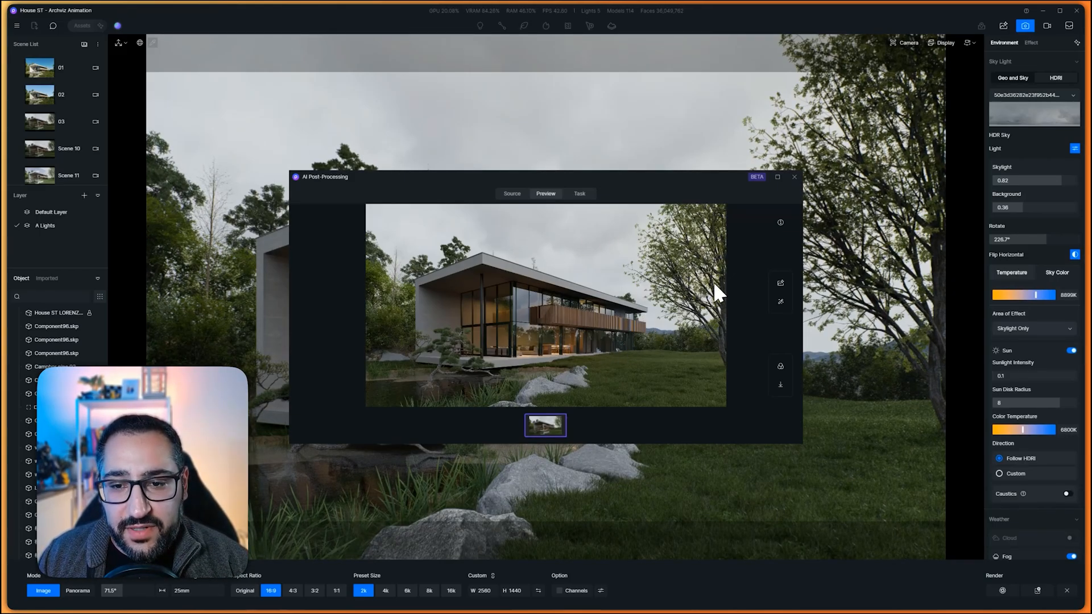
mouse_move(780, 284)
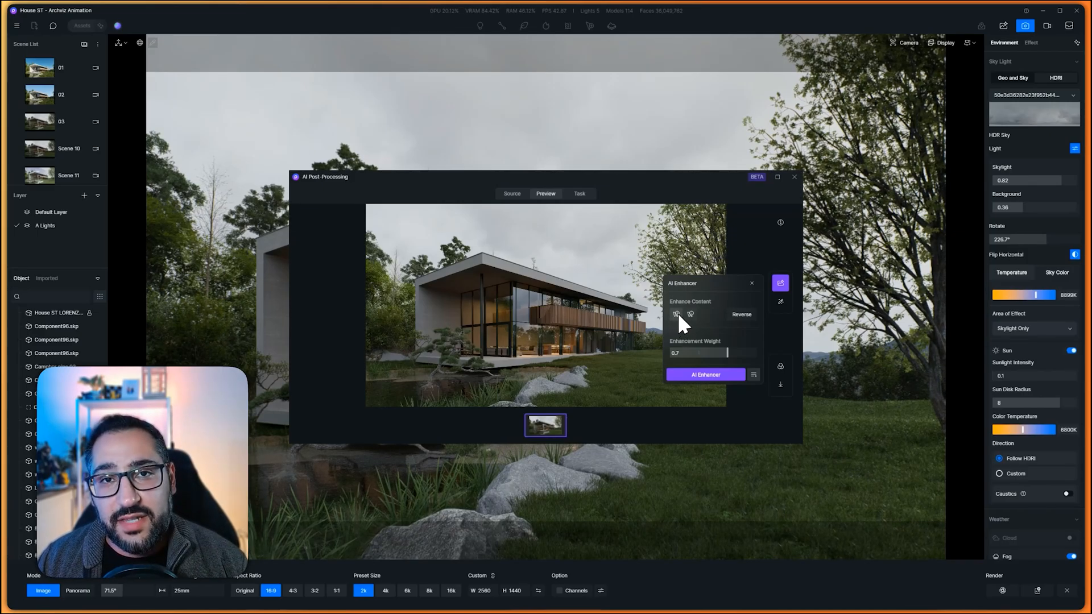
Choose the second Enhance Content option, leaving Enhancement Weight at 0.7
click(705, 374)
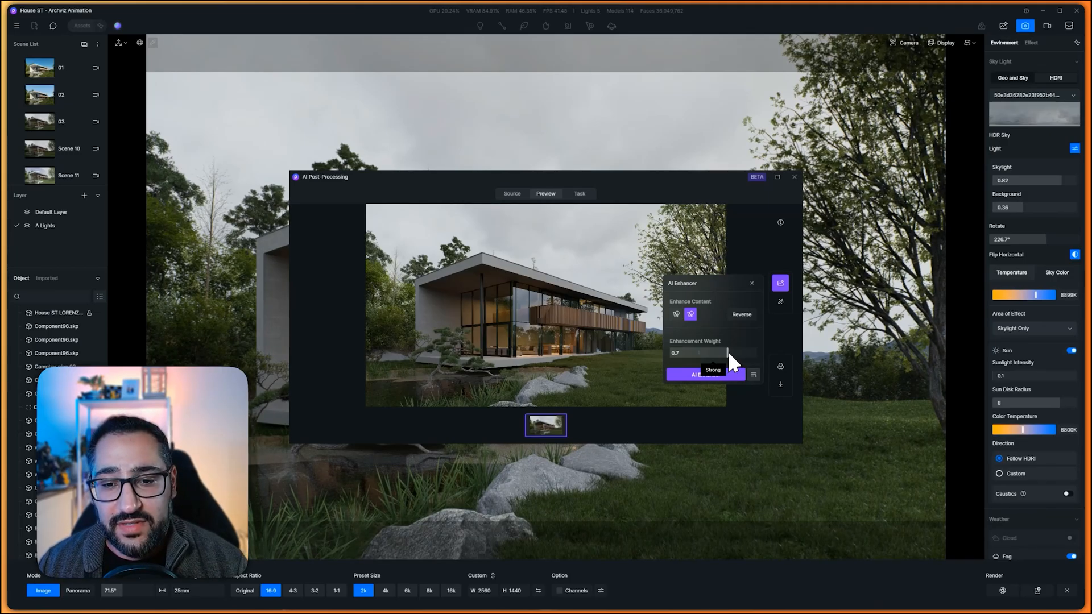
mouse_move(724, 375)
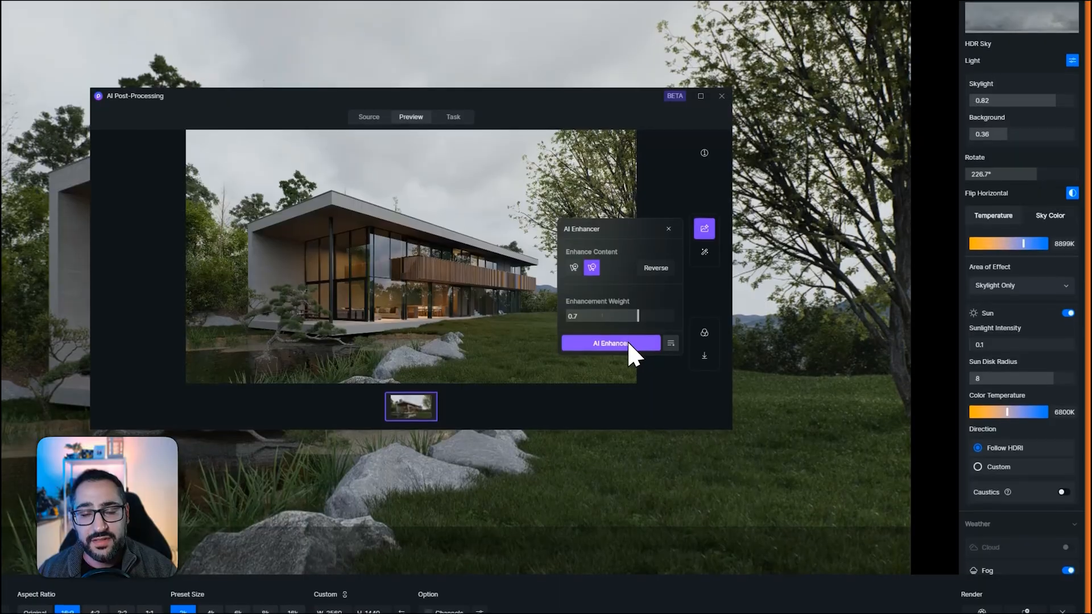
Run AI Enhance on the house render to produce the enhanced results
click(610, 343)
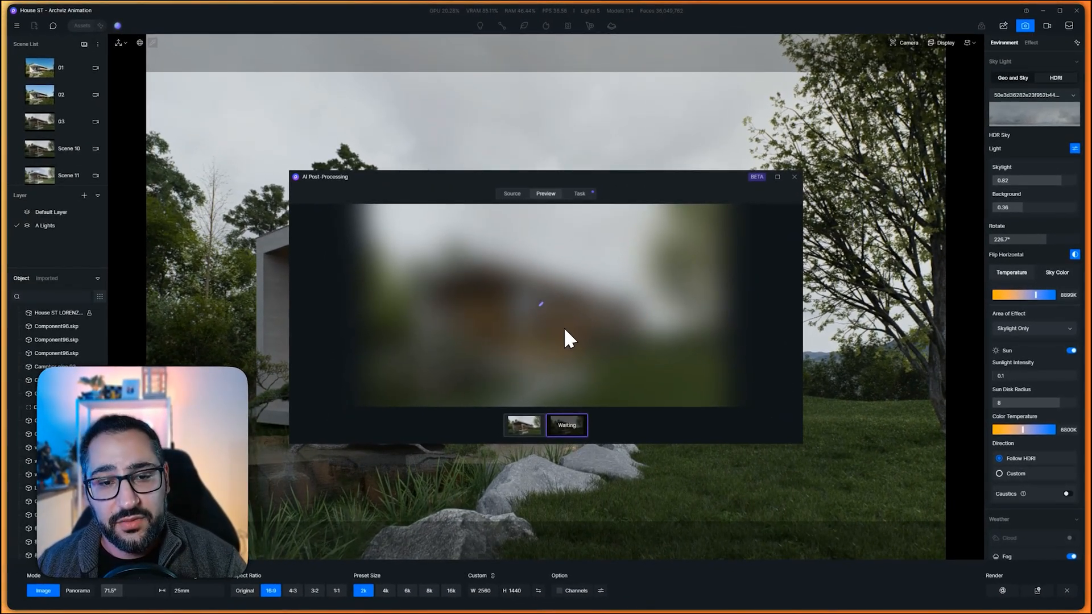
mouse_move(571, 376)
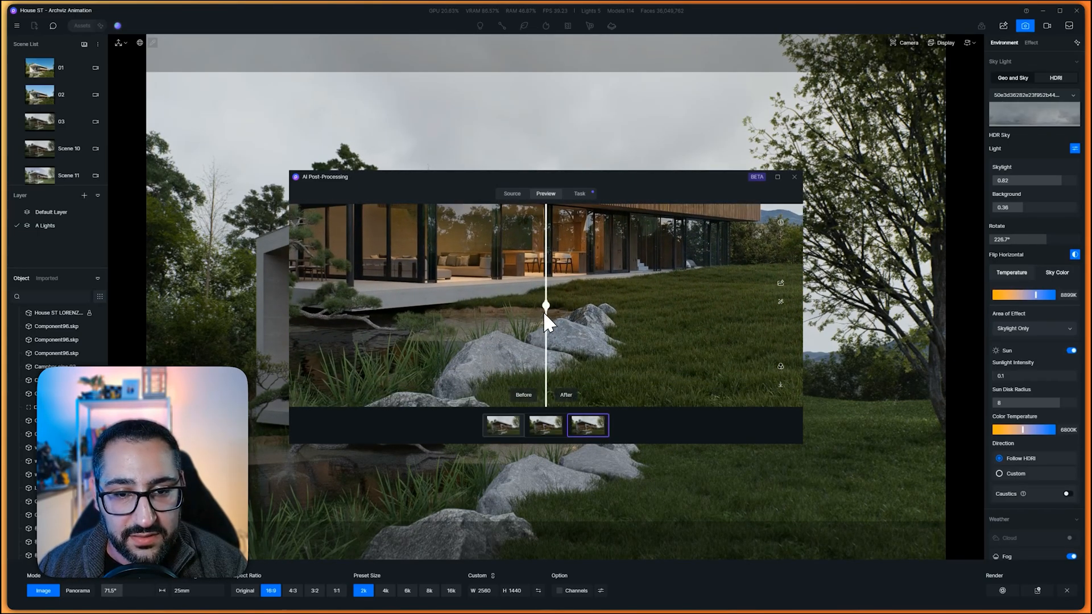
drag(546, 305, 392, 305)
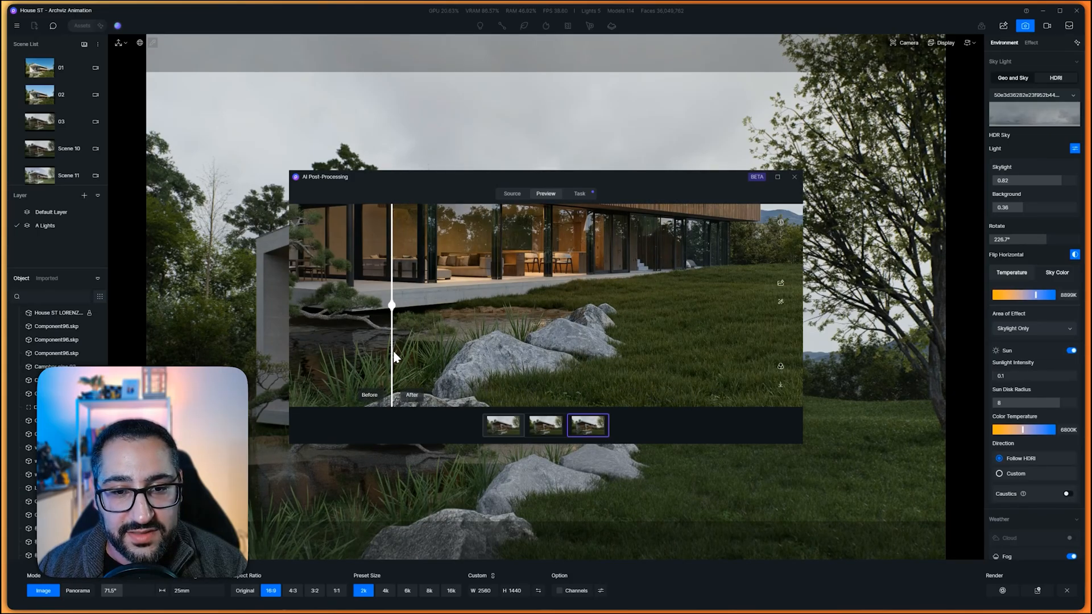
drag(391, 306, 531, 306)
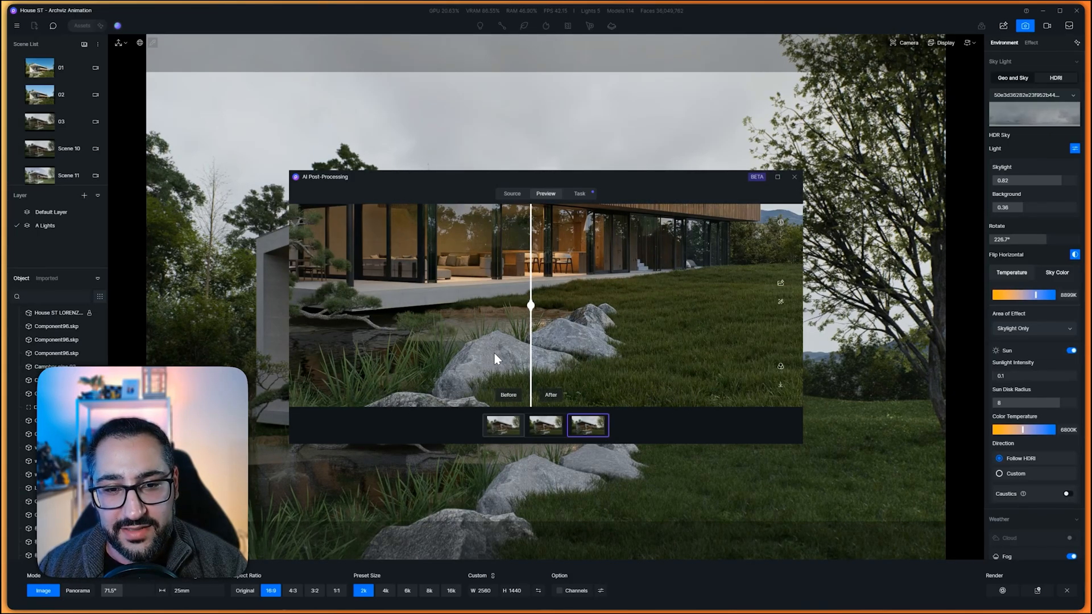
drag(531, 304, 362, 304)
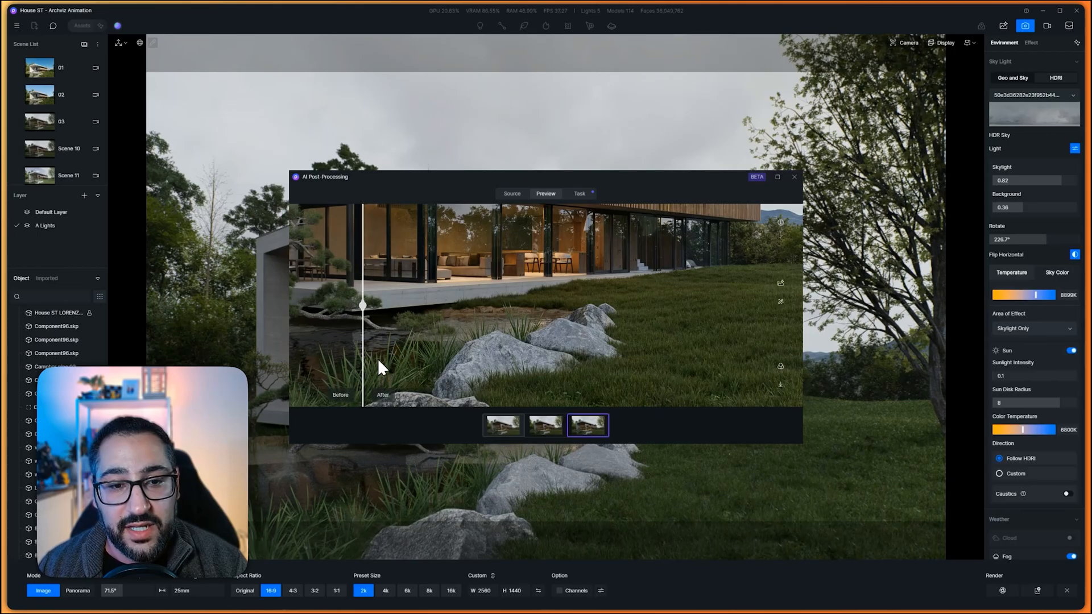
drag(361, 302, 601, 303)
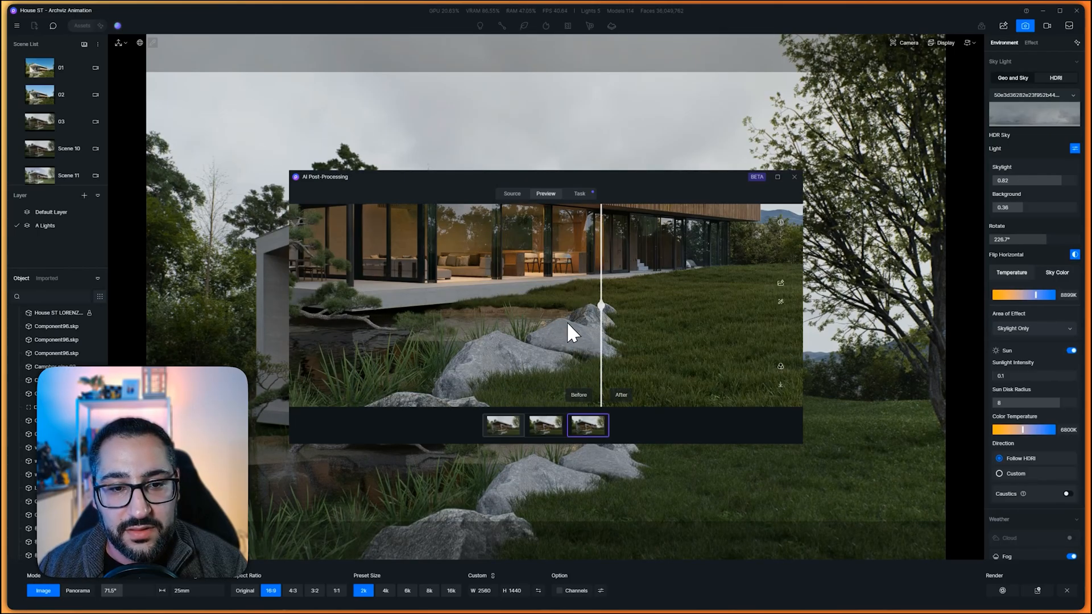
drag(600, 305, 382, 305)
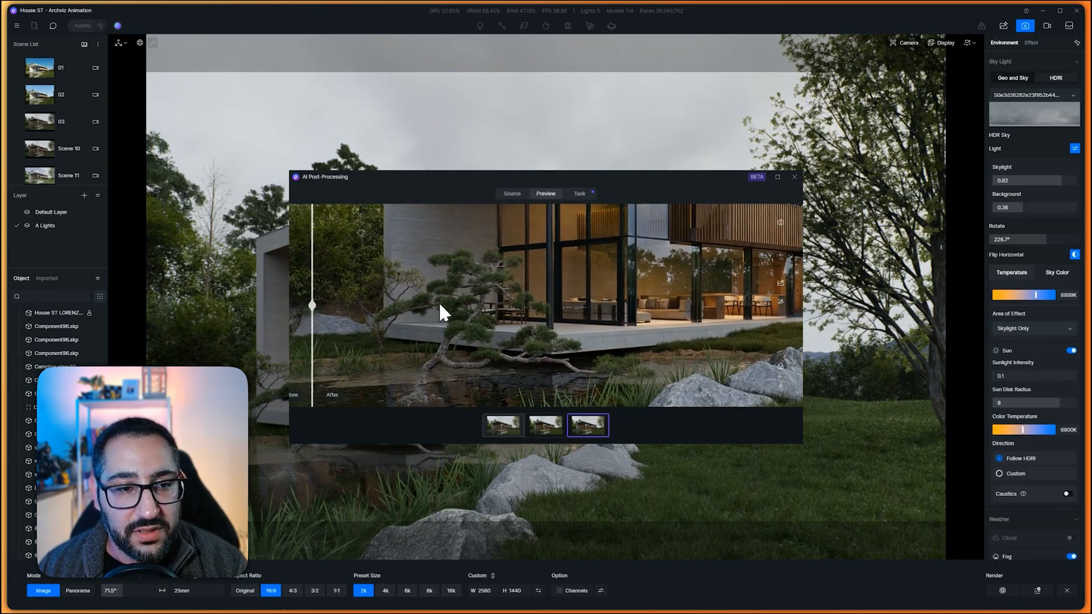
drag(311, 305, 353, 304)
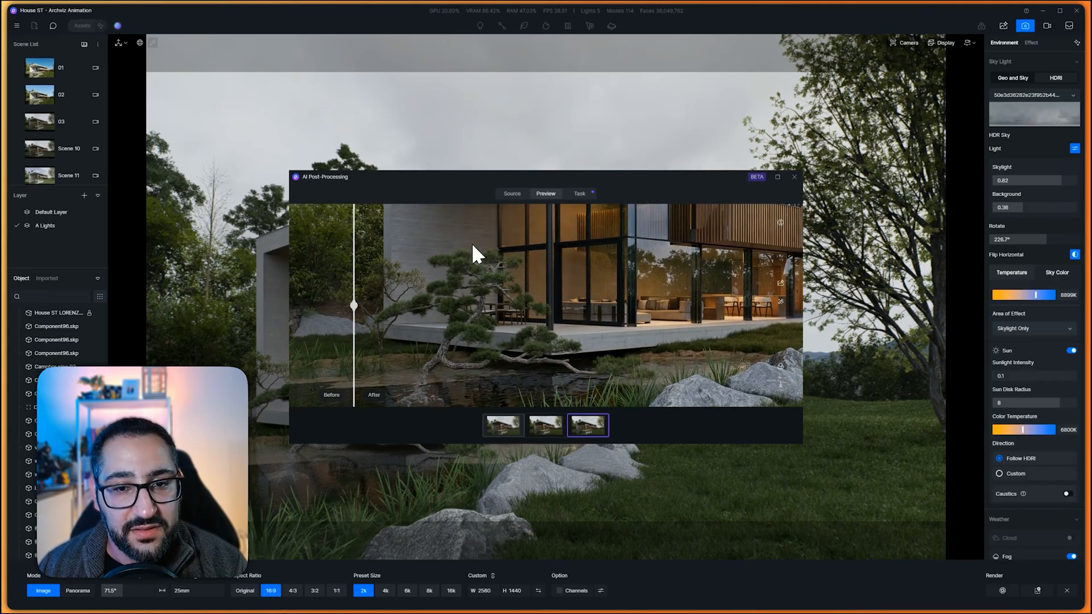
drag(354, 305, 334, 305)
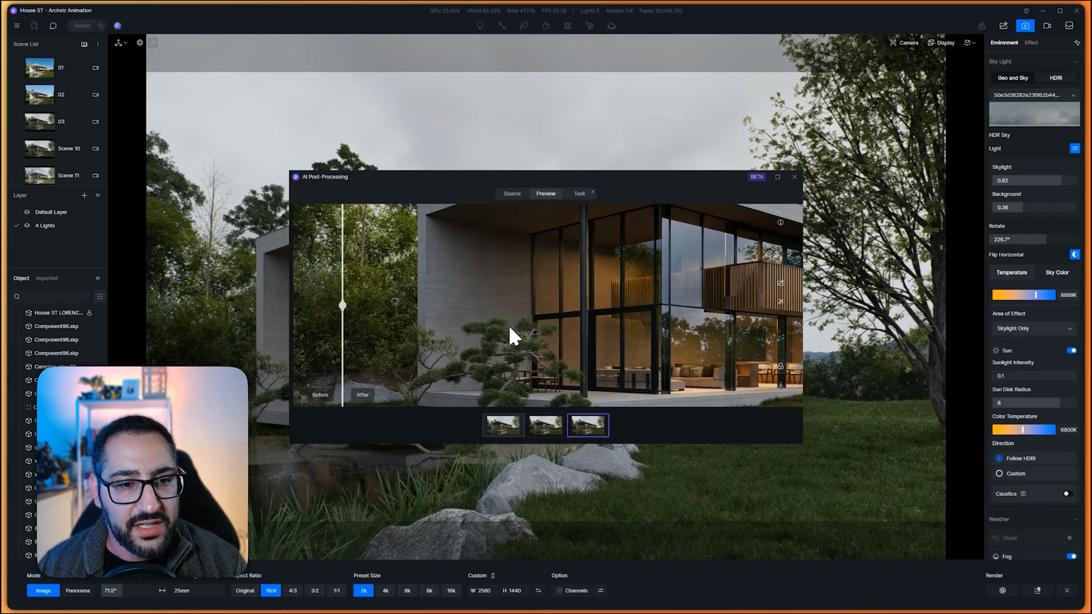
drag(342, 305, 292, 305)
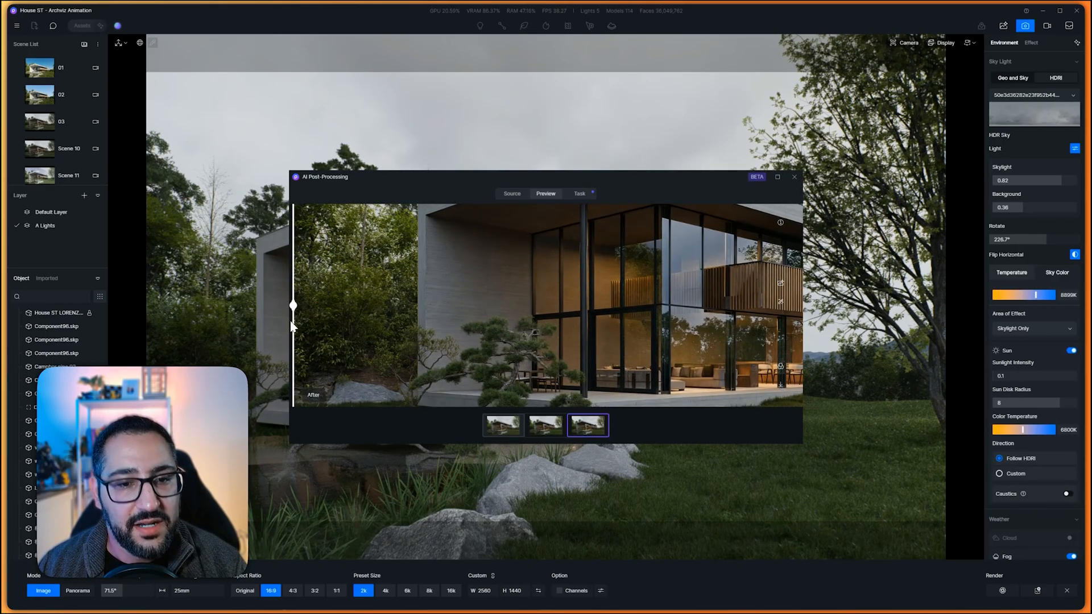
drag(292, 305, 353, 305)
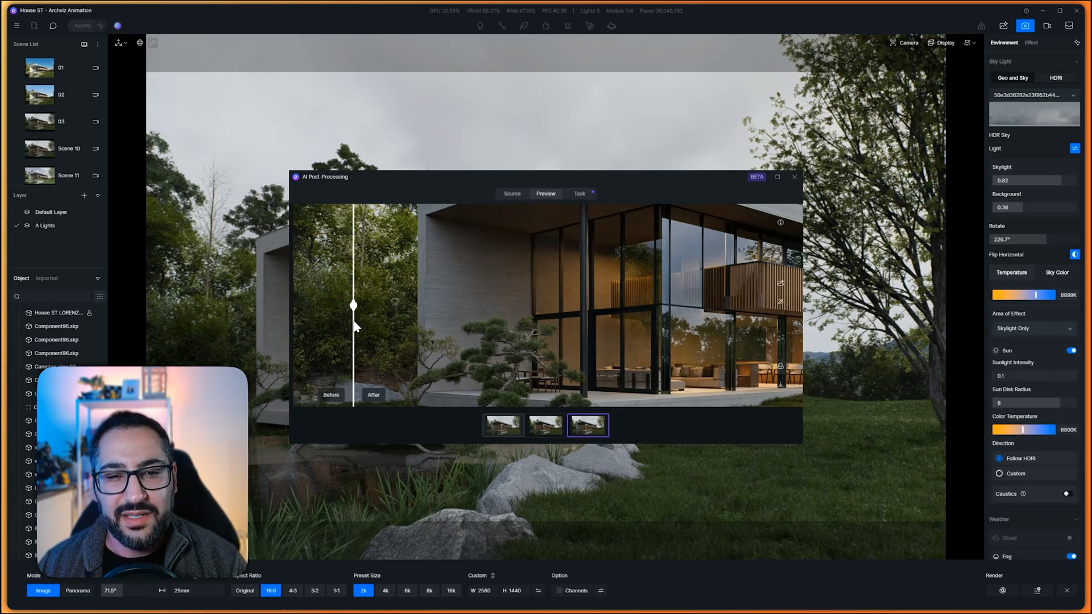
drag(352, 305, 705, 305)
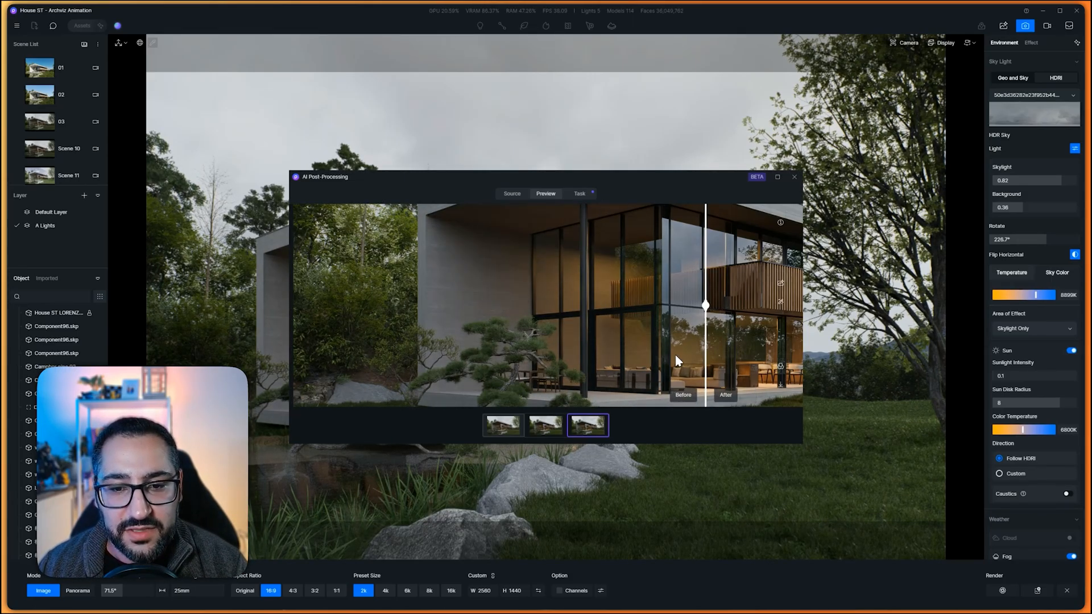
drag(705, 305, 367, 304)
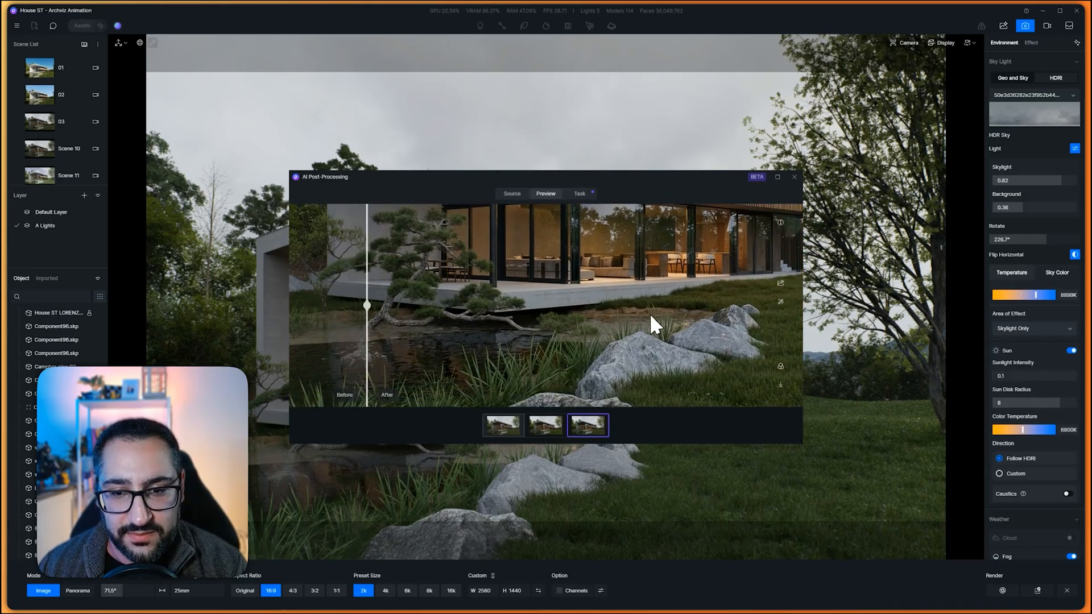
Compare the second enhanced result with the original, focusing on the glass corner
click(545, 426)
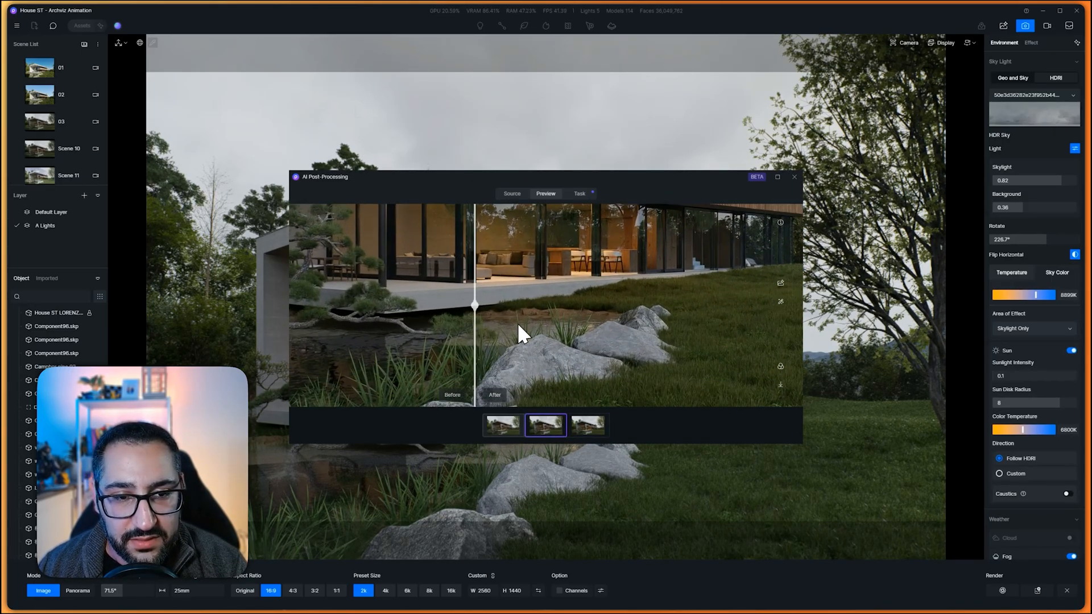
drag(476, 305, 653, 305)
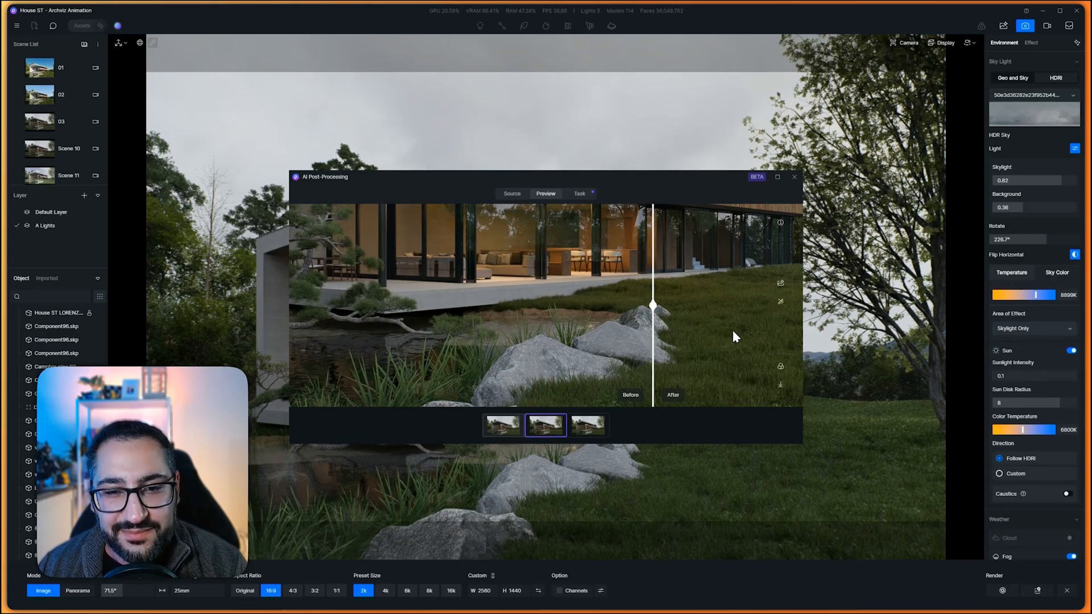
drag(653, 305, 703, 305)
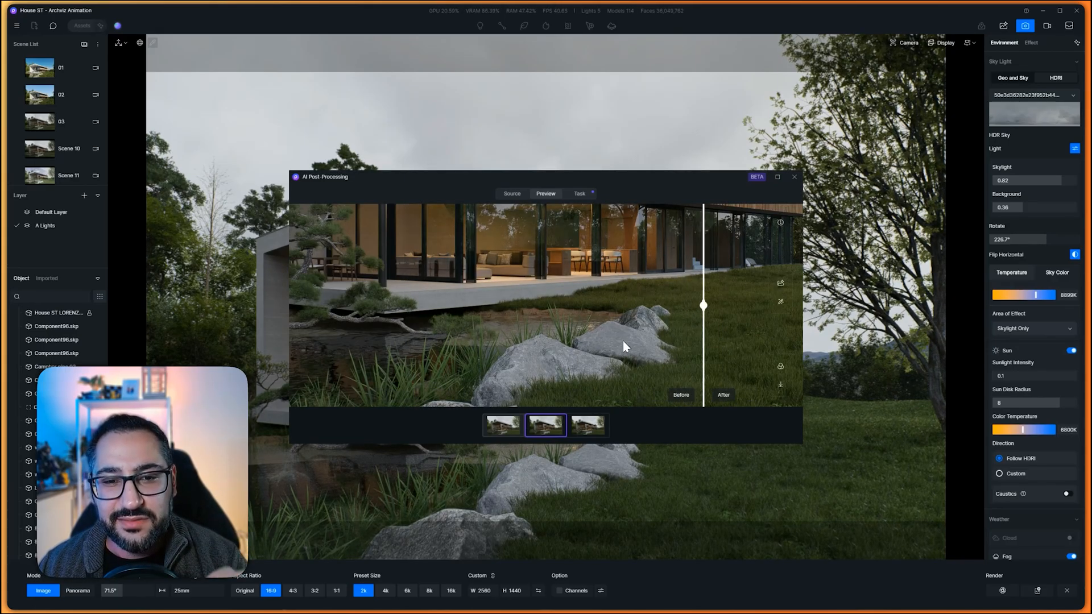
drag(703, 305, 416, 305)
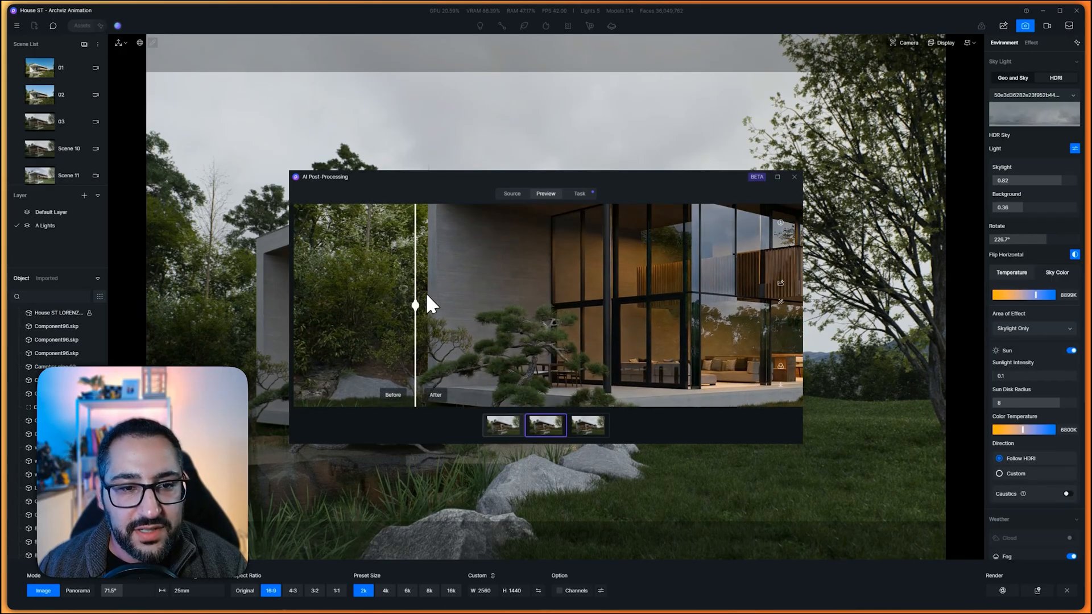
drag(415, 305, 407, 305)
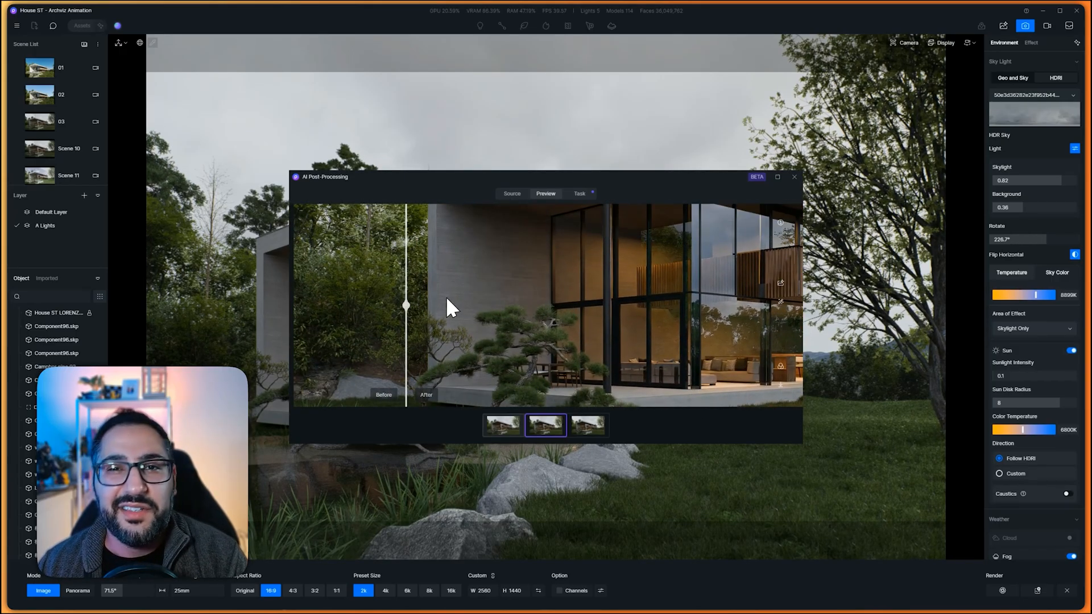
Compare the third enhanced result's glass facade, trees, sky and lawn against the original, then view it whole
click(588, 424)
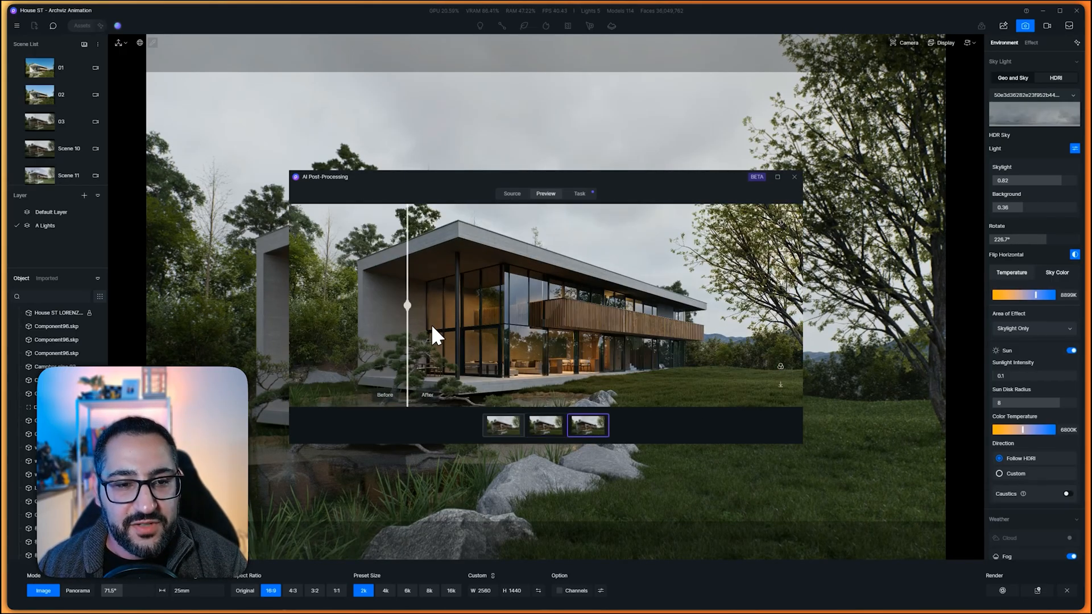
drag(407, 305, 436, 305)
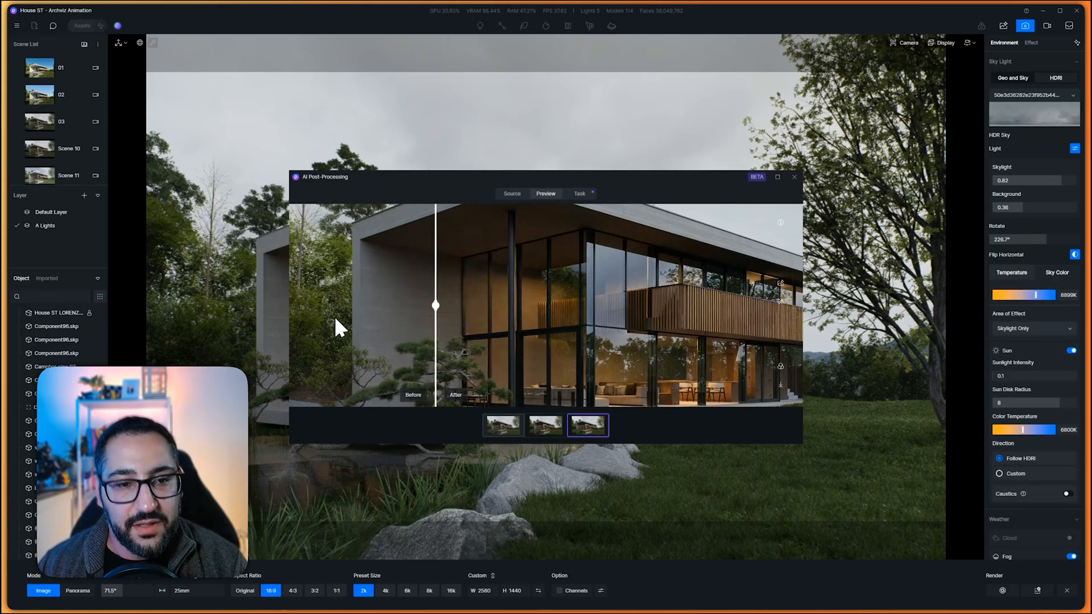
drag(436, 304, 331, 305)
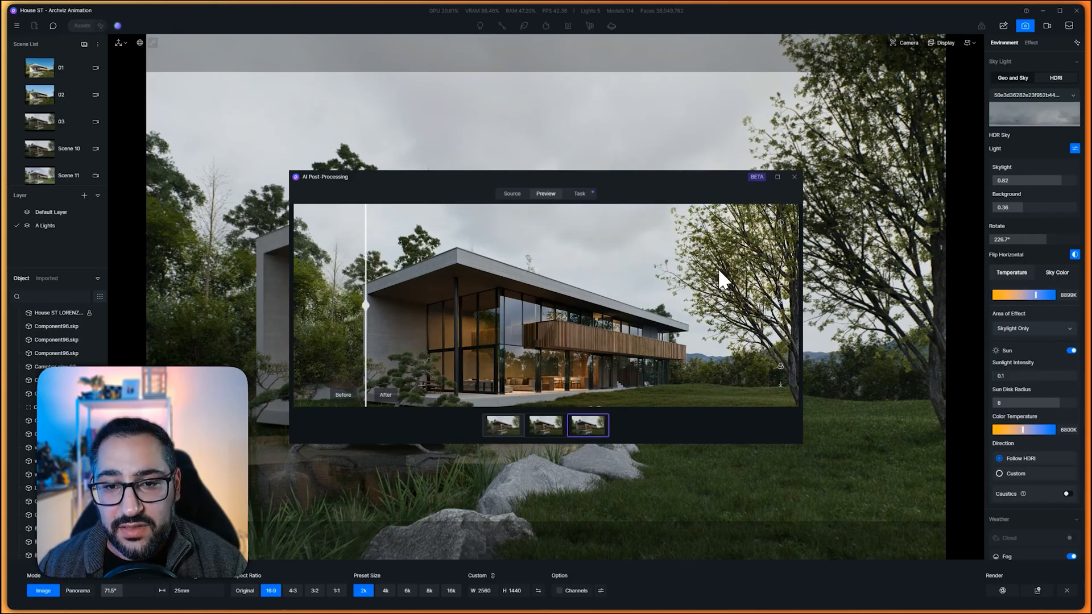
drag(362, 305, 706, 305)
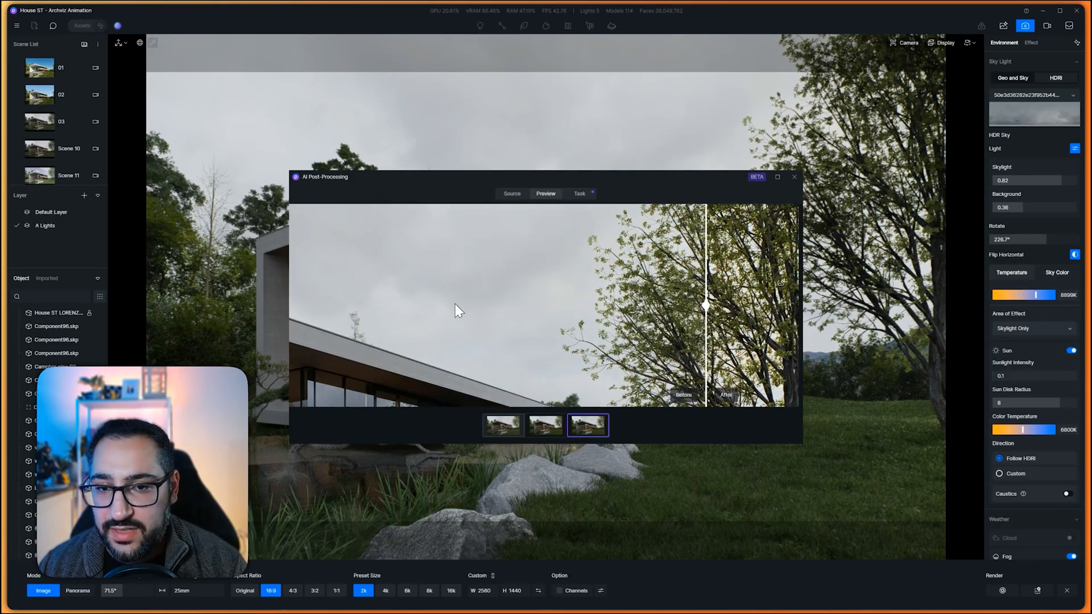
drag(705, 304, 336, 305)
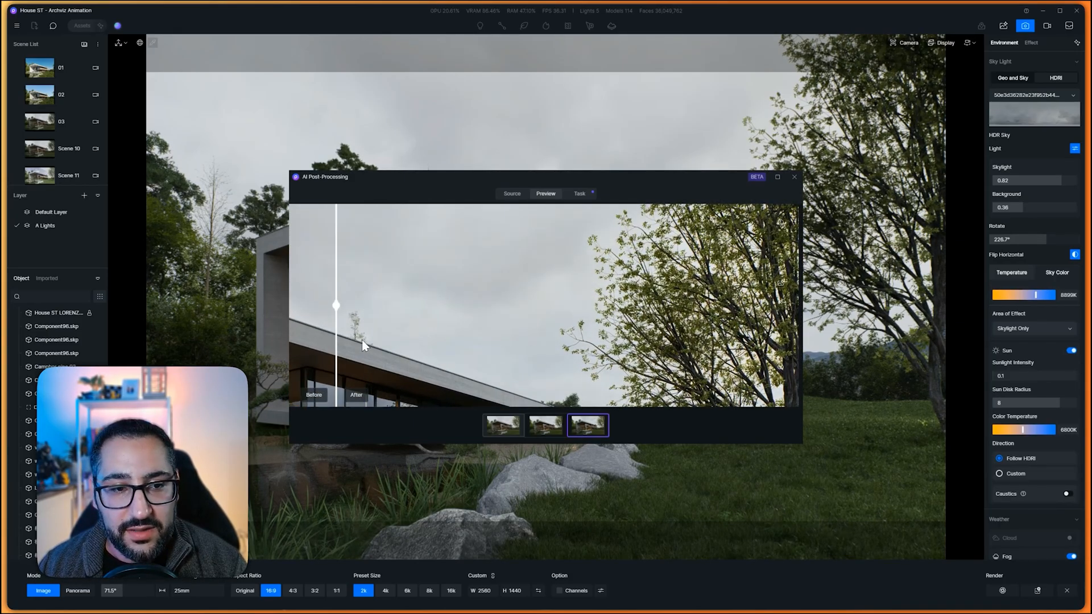
drag(337, 305, 318, 305)
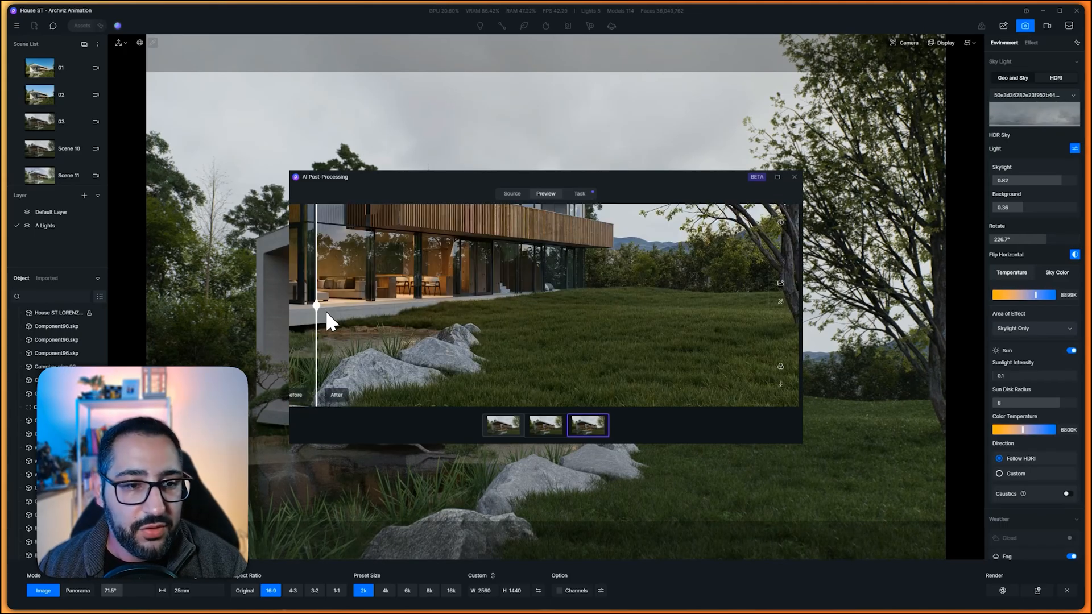
drag(317, 305, 334, 304)
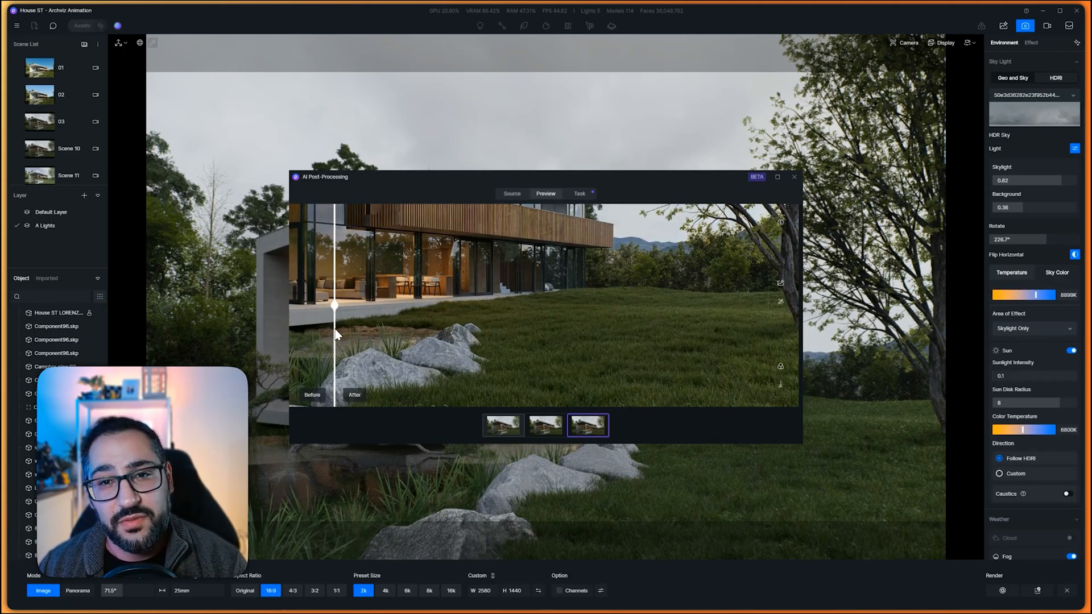
drag(334, 305, 366, 305)
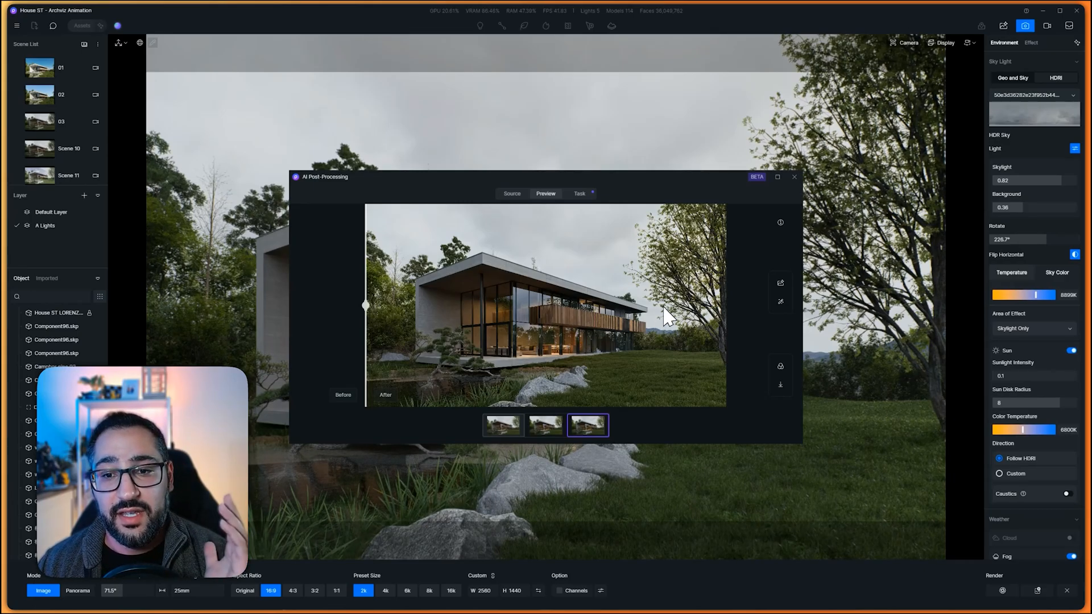
mouse_move(643, 331)
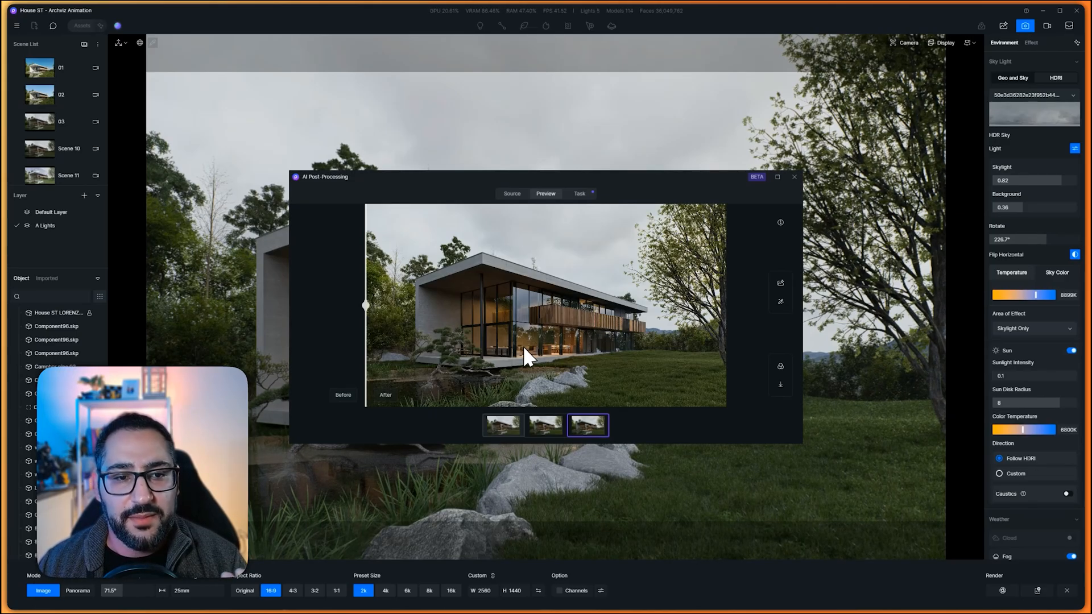
mouse_move(466, 350)
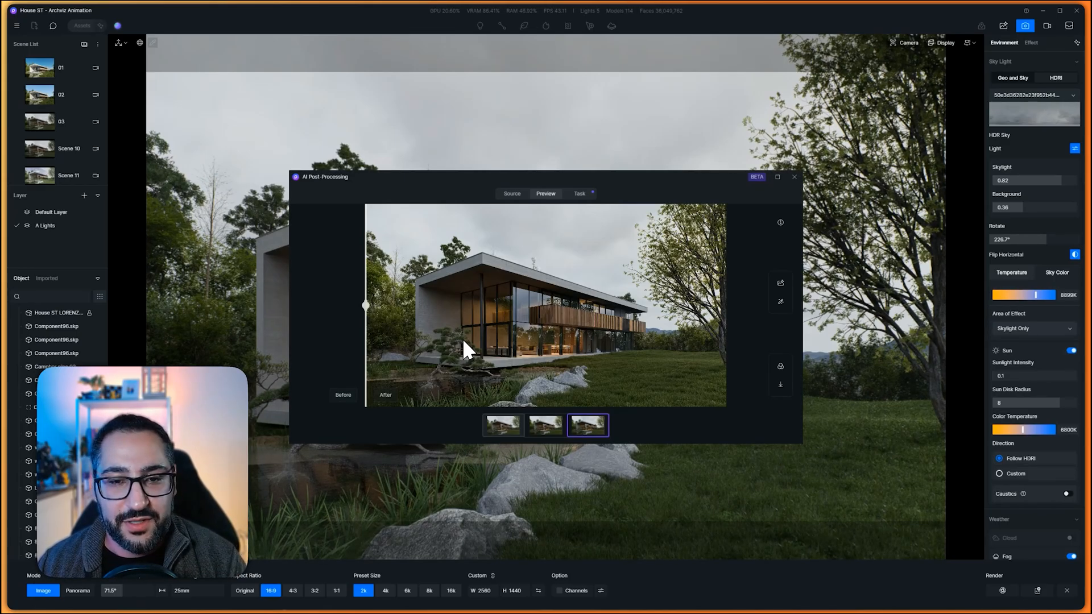
mouse_move(411, 341)
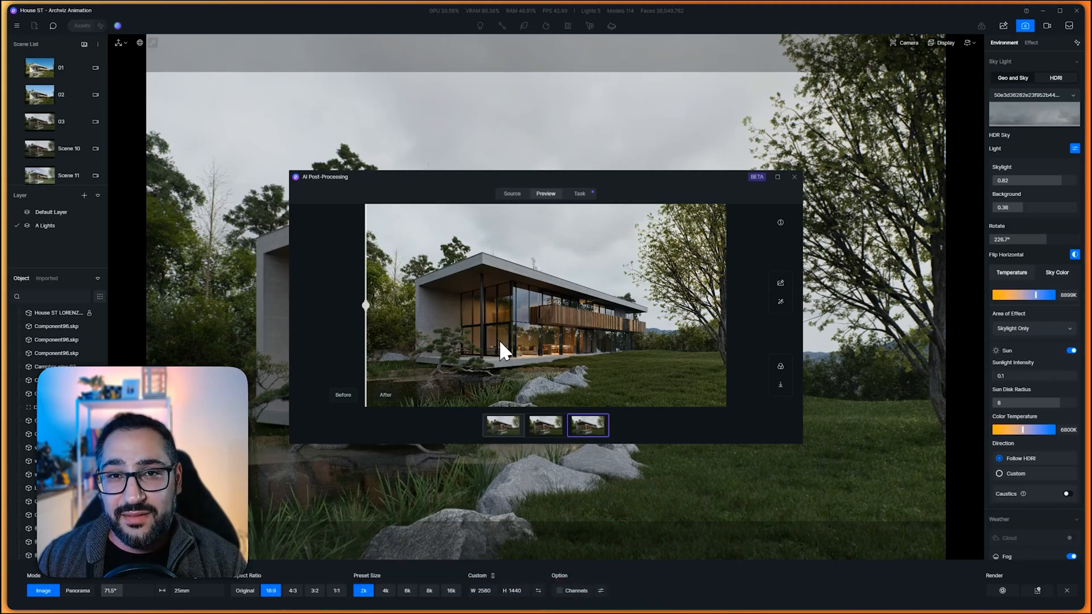
mouse_move(489, 356)
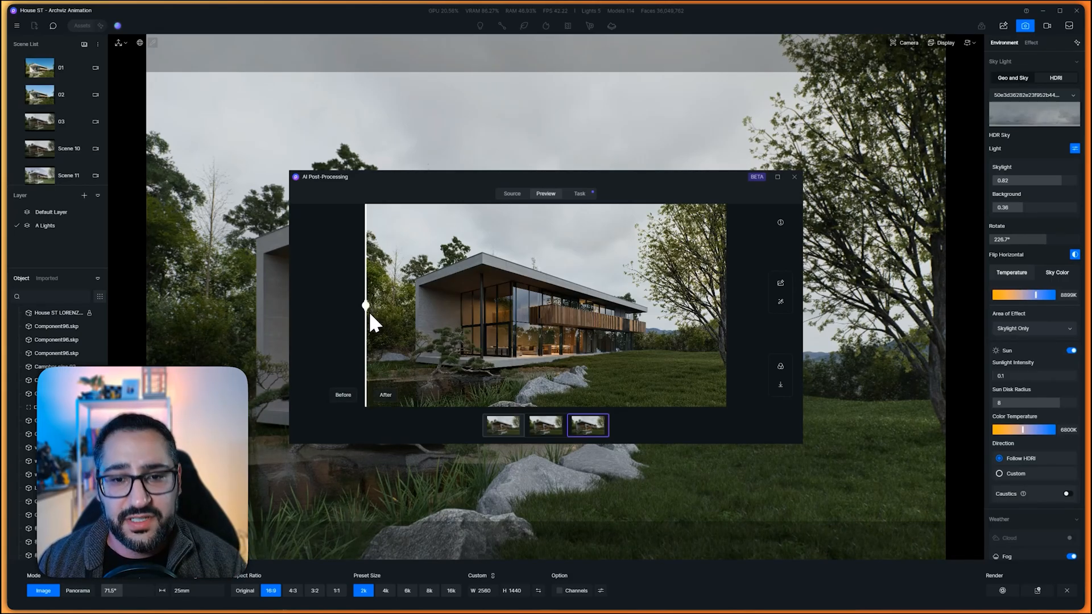
mouse_move(780, 283)
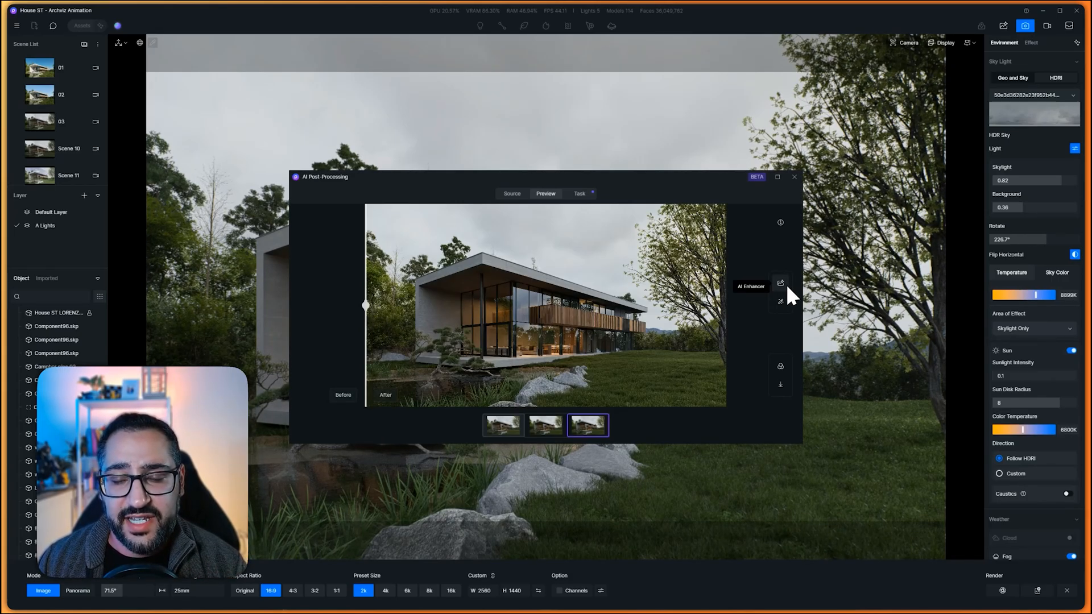
mouse_move(787, 314)
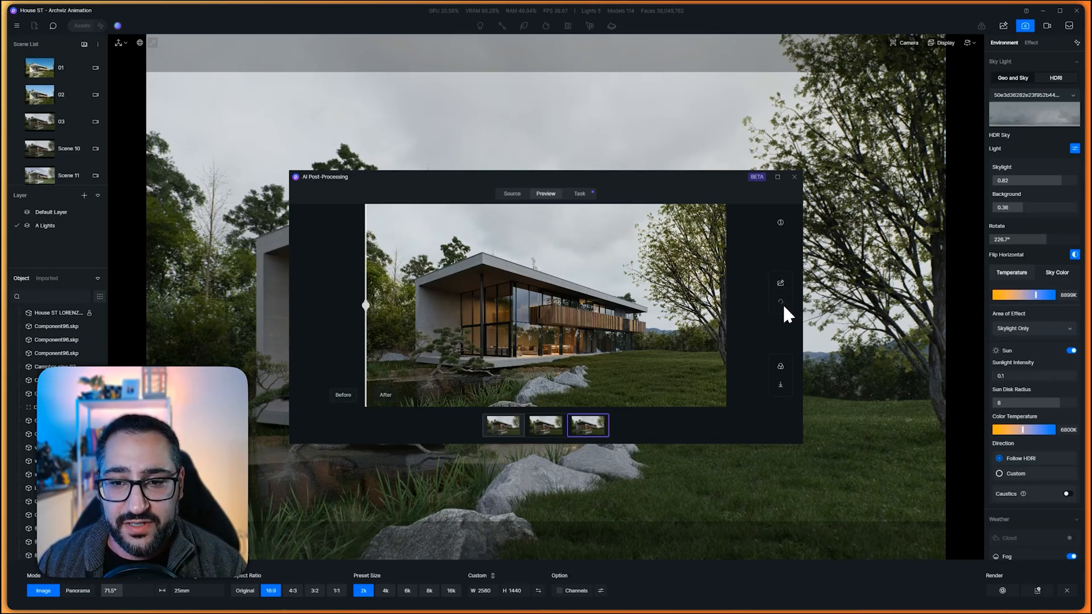
Bring up the AI Style Transfer presets for the enhanced house render
click(780, 302)
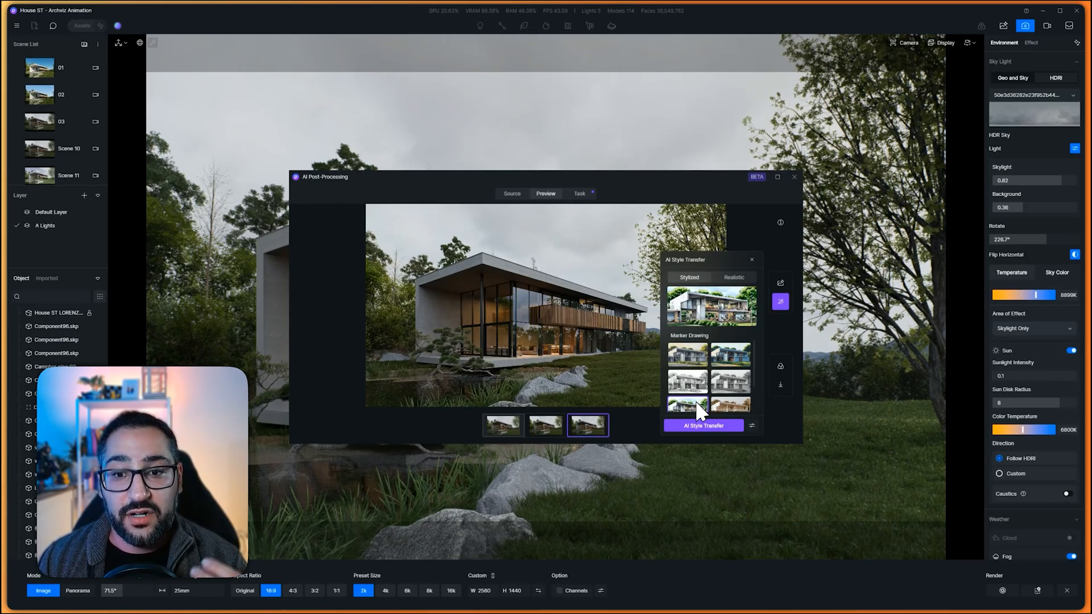
mouse_move(715, 338)
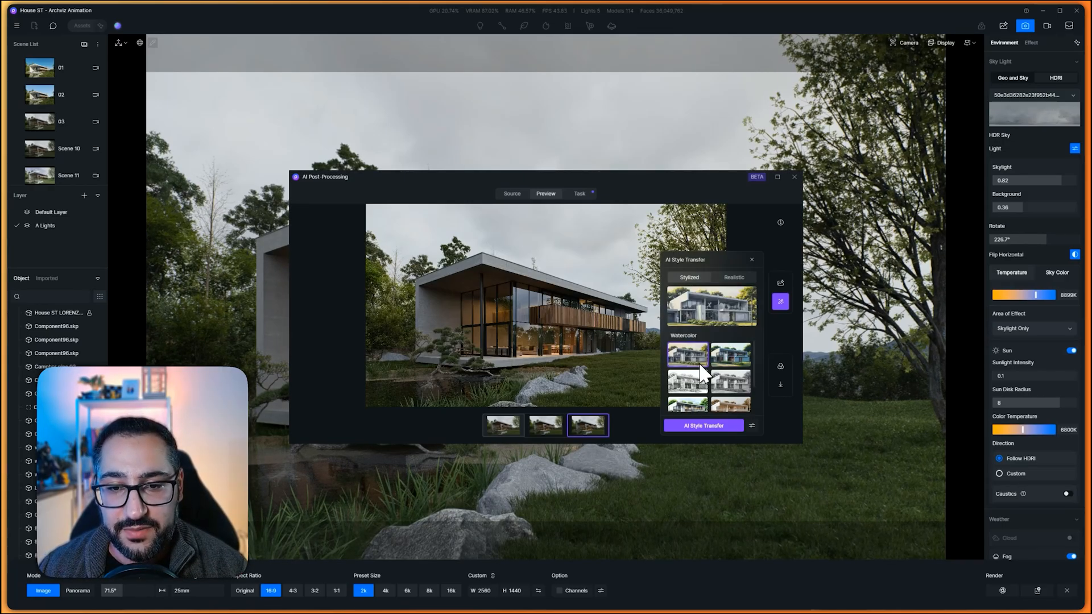
Queue Watercolor, Pen Sketch and Marker Drawing style transfers of the house render
click(703, 425)
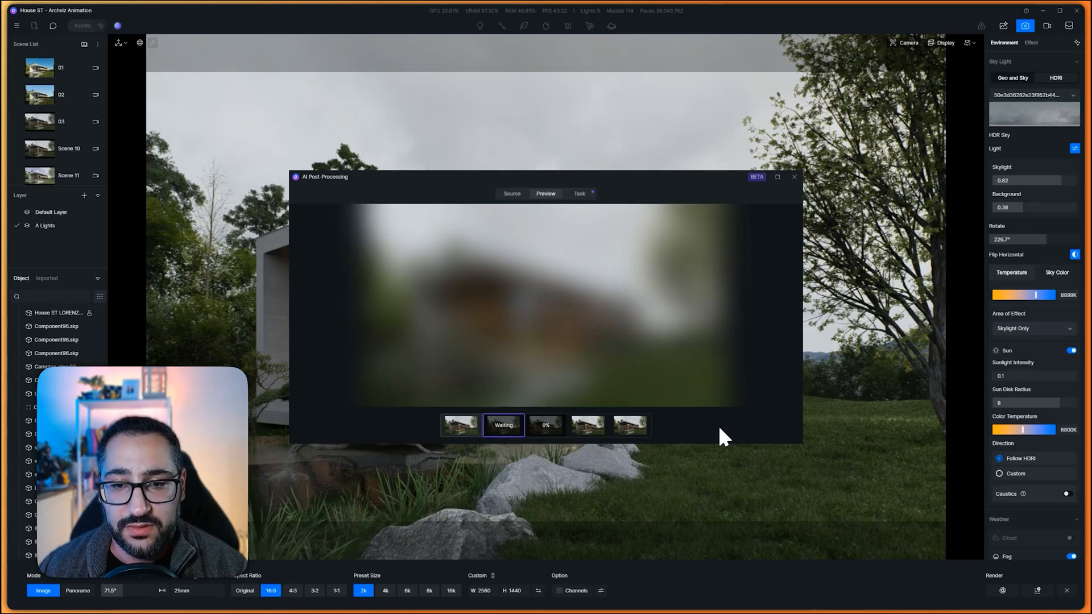
click(780, 283)
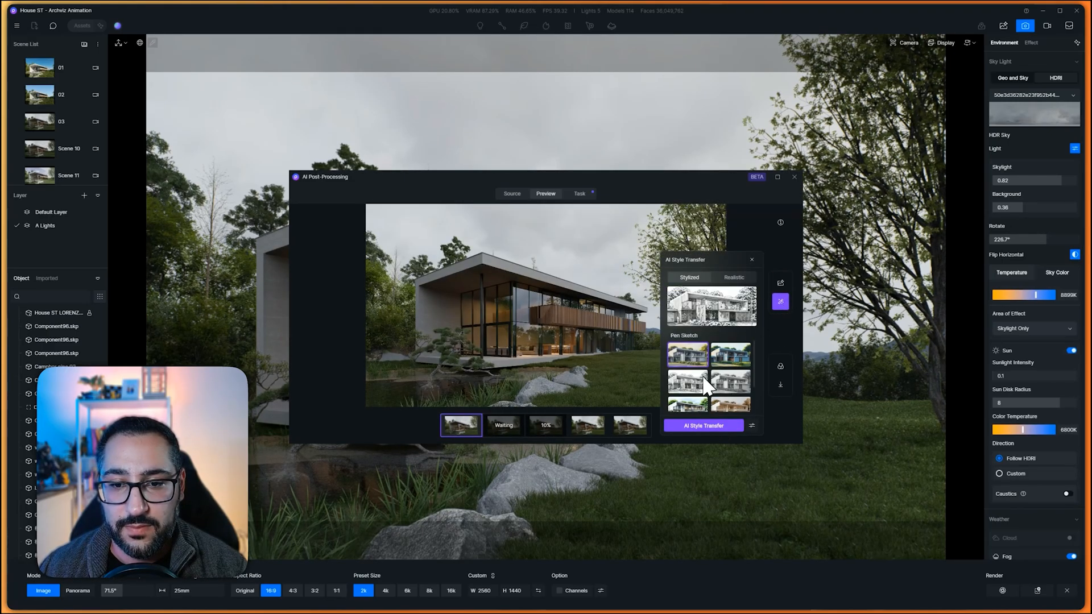
click(702, 425)
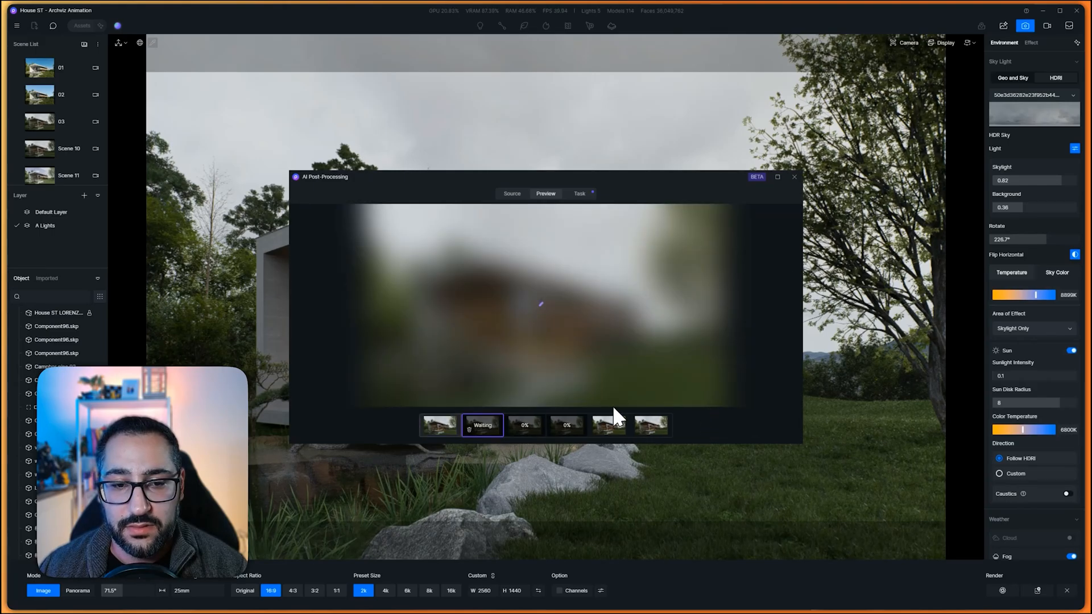
click(780, 300)
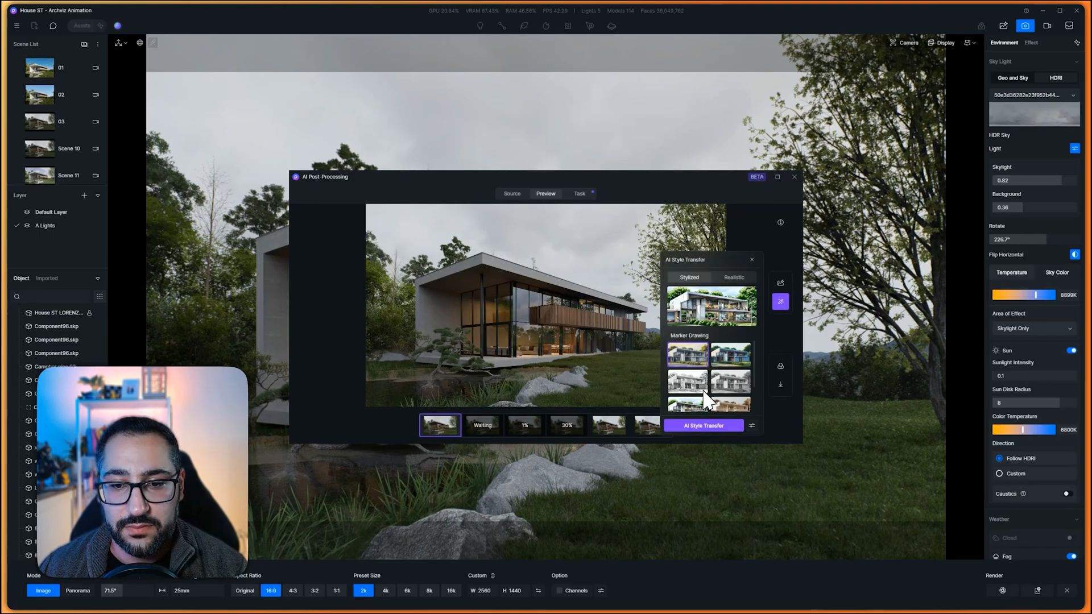
click(702, 425)
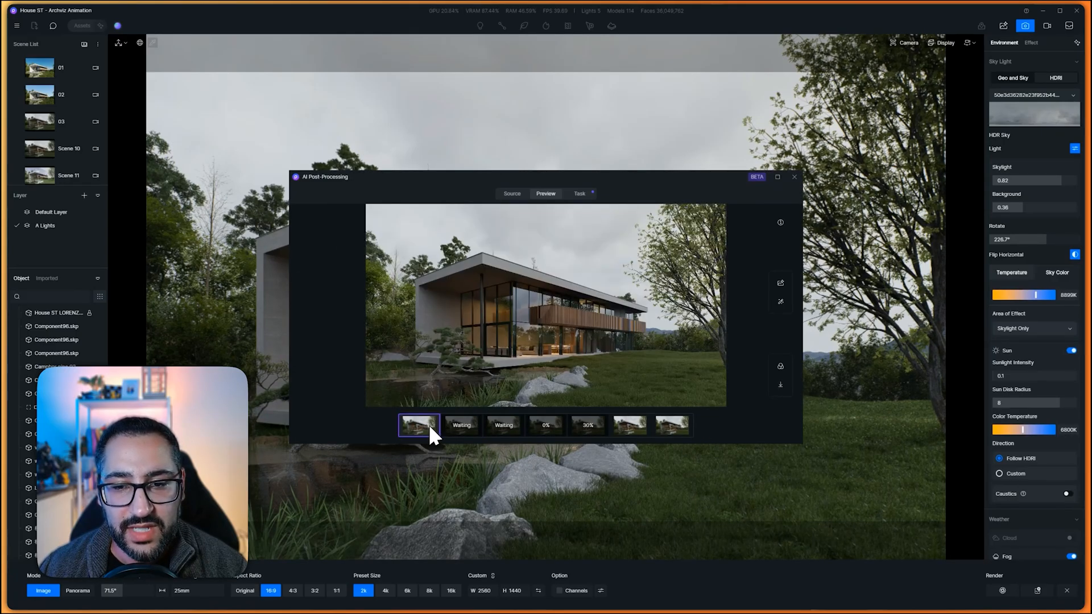
click(780, 301)
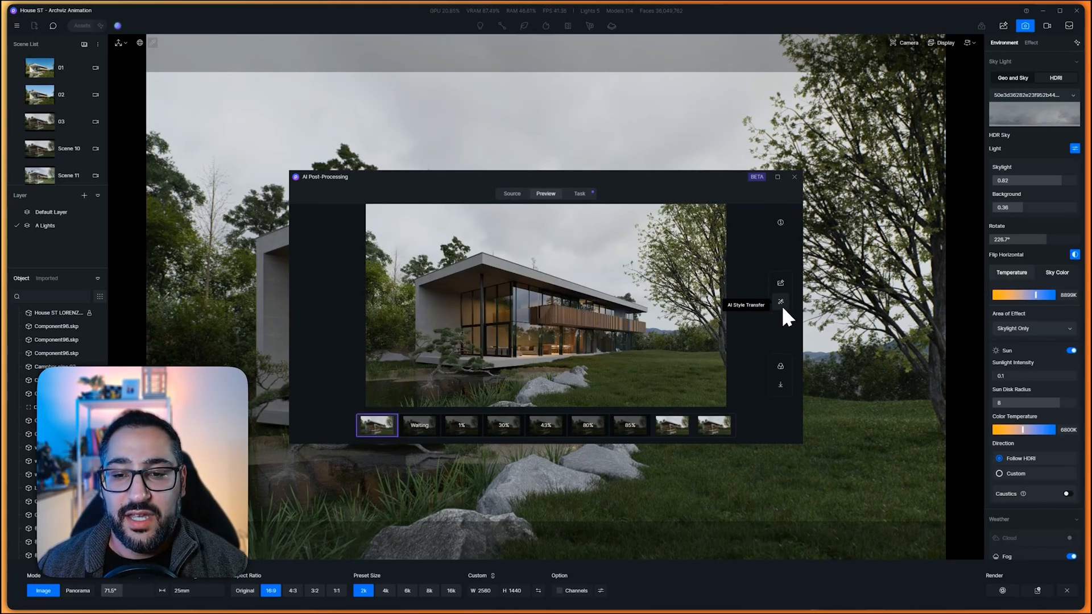
Switch the style transfer presets to the Realistic set for further versions
click(781, 301)
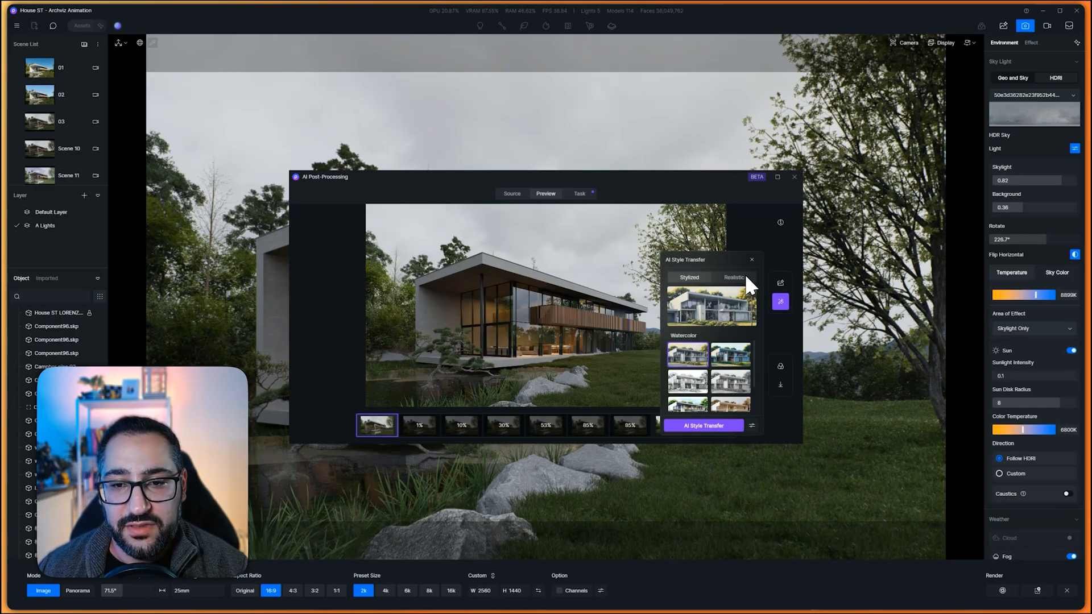
click(732, 277)
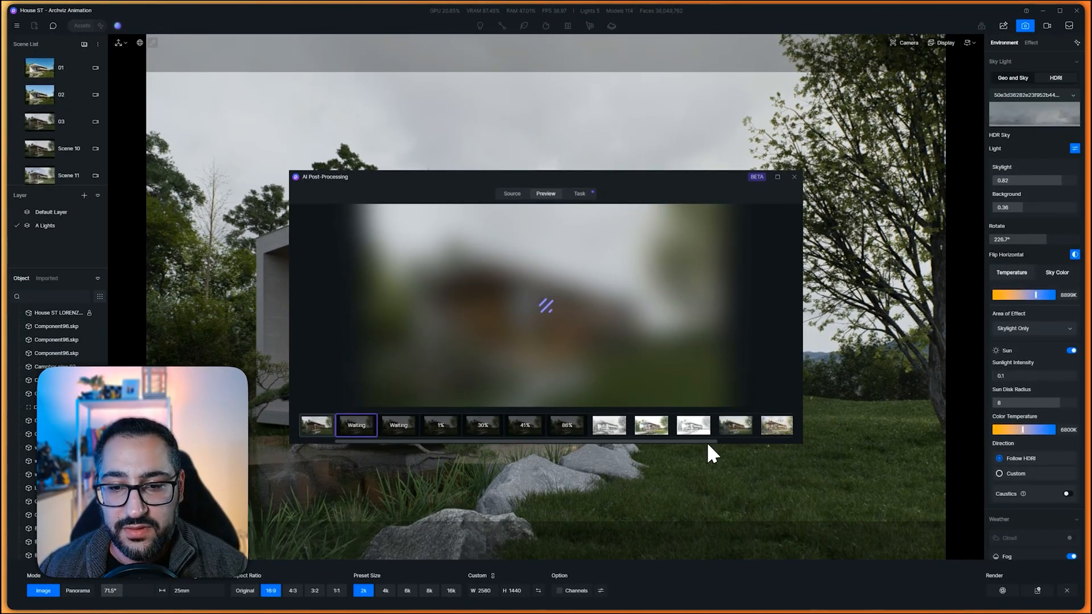
Preview completed results and compare the realistic one before/after, ending on the full enhanced view
click(686, 426)
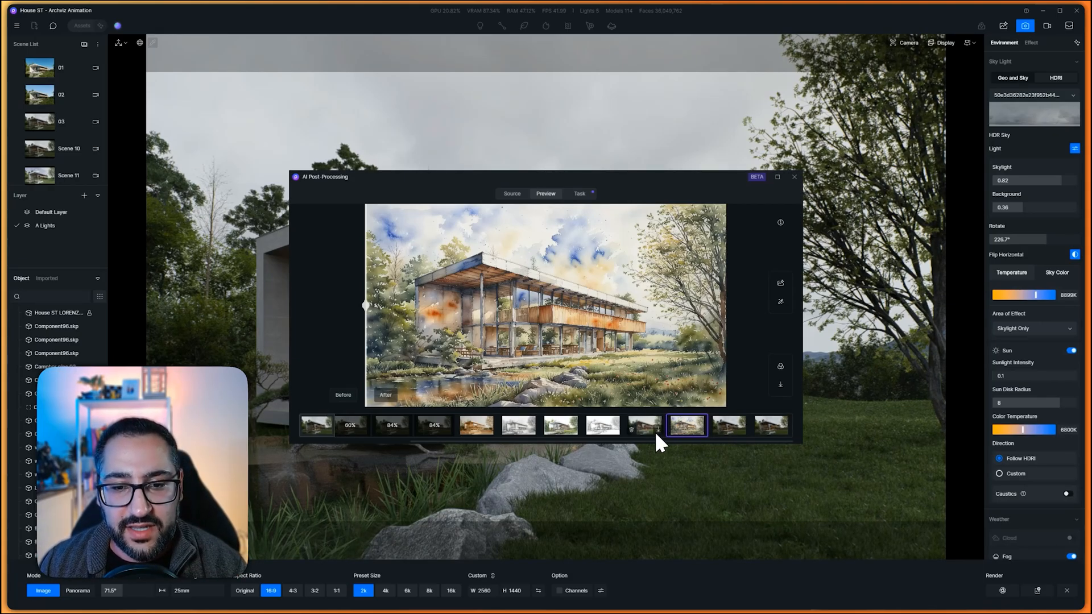
click(644, 424)
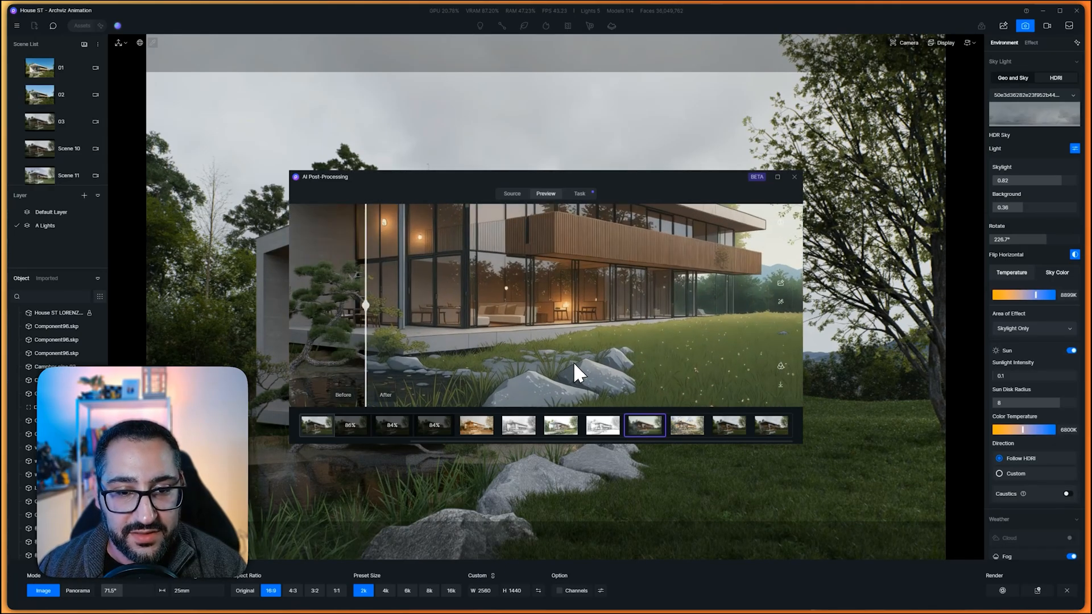
drag(364, 304, 480, 304)
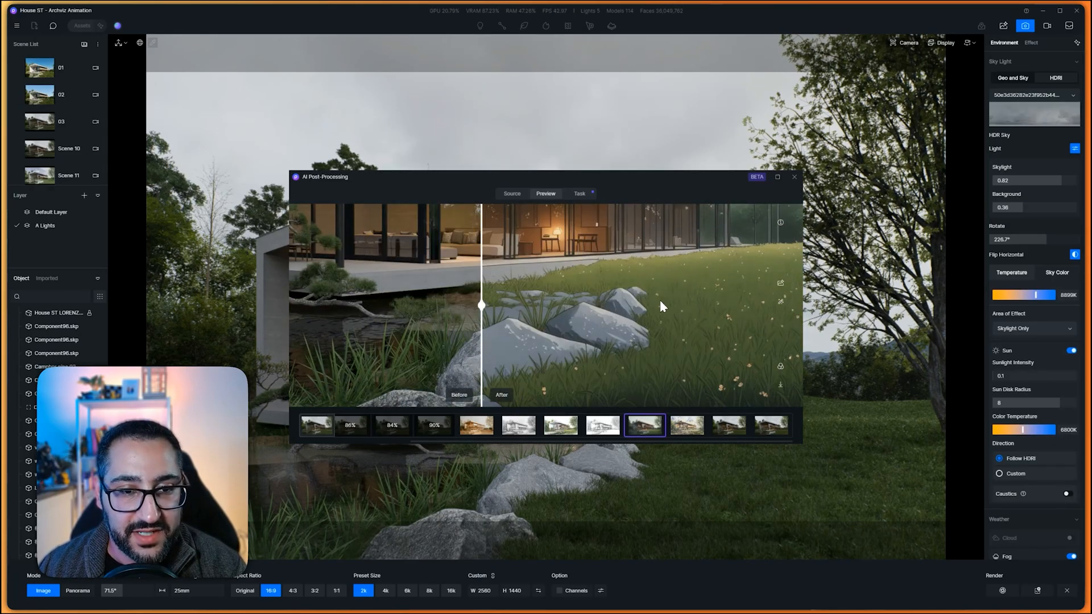
drag(480, 305, 365, 305)
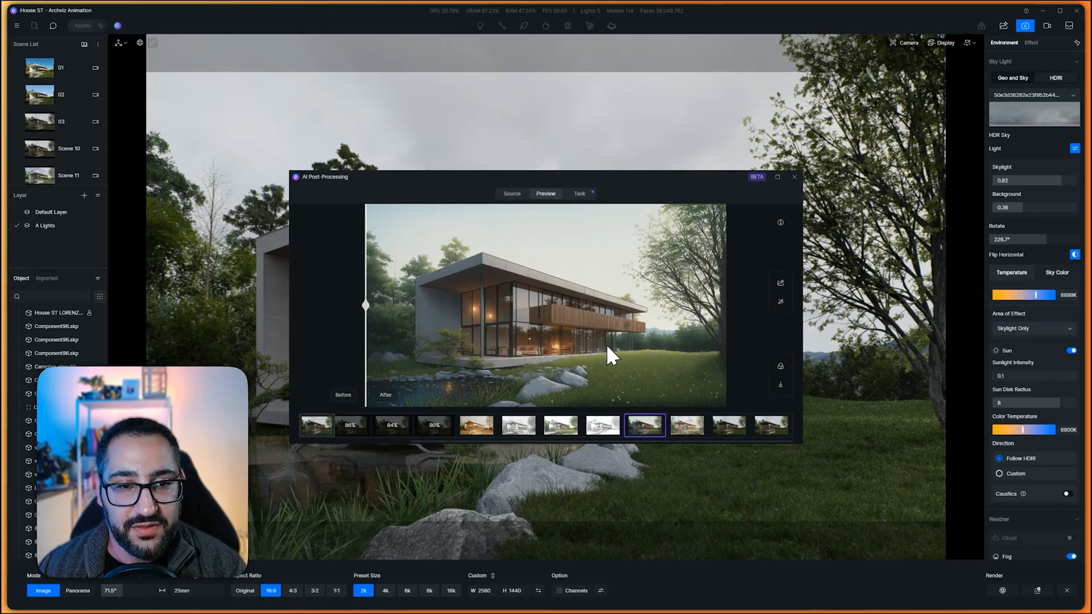
Review the pen sketch, marker, pencil and scale-model results, ending on the enhanced blue-sky render
click(603, 425)
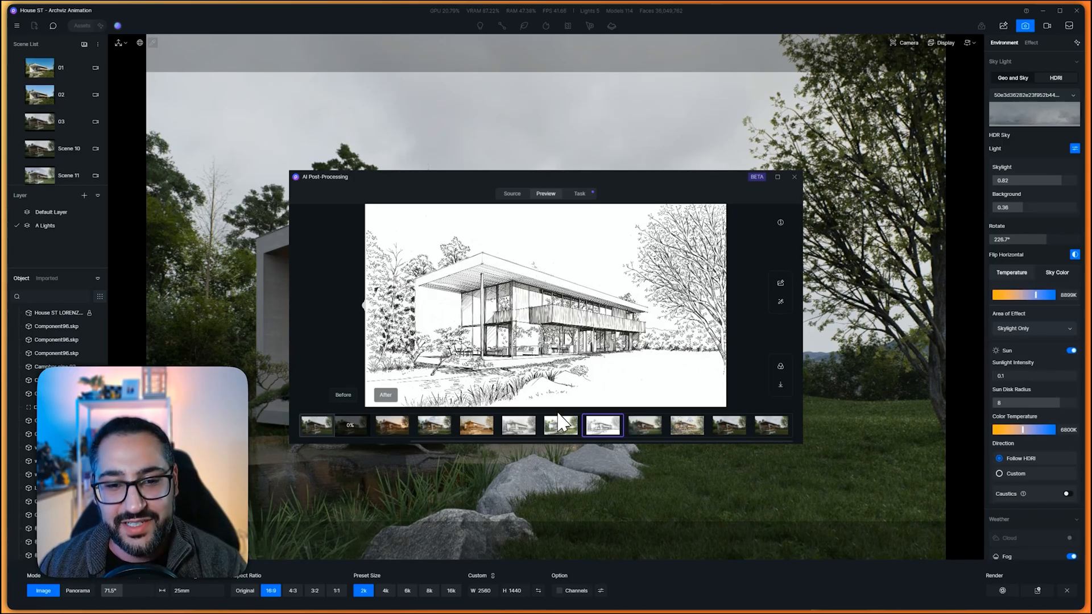
click(561, 424)
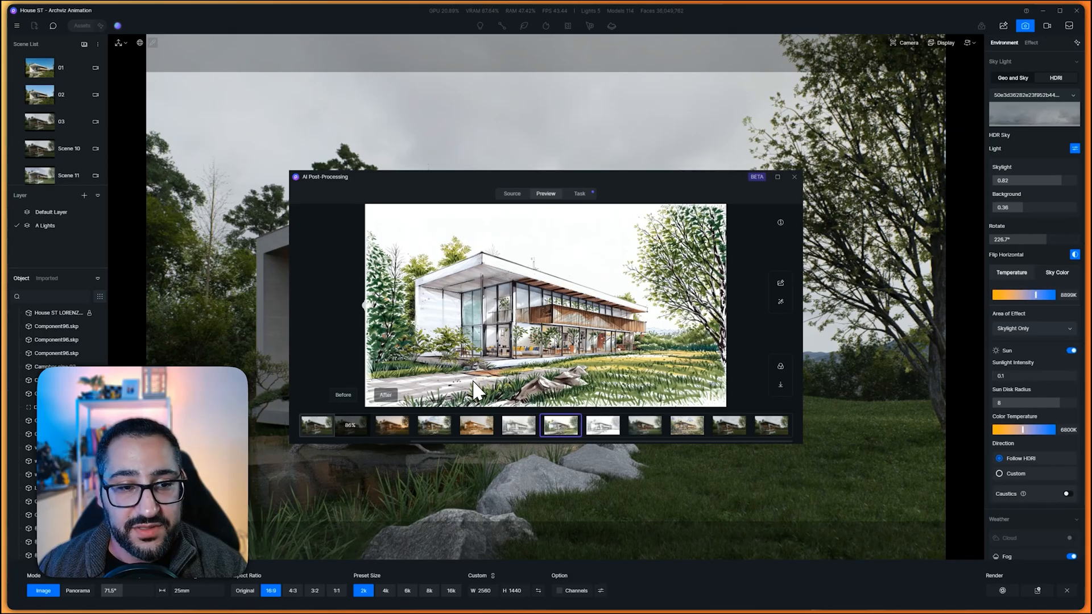
mouse_move(318, 347)
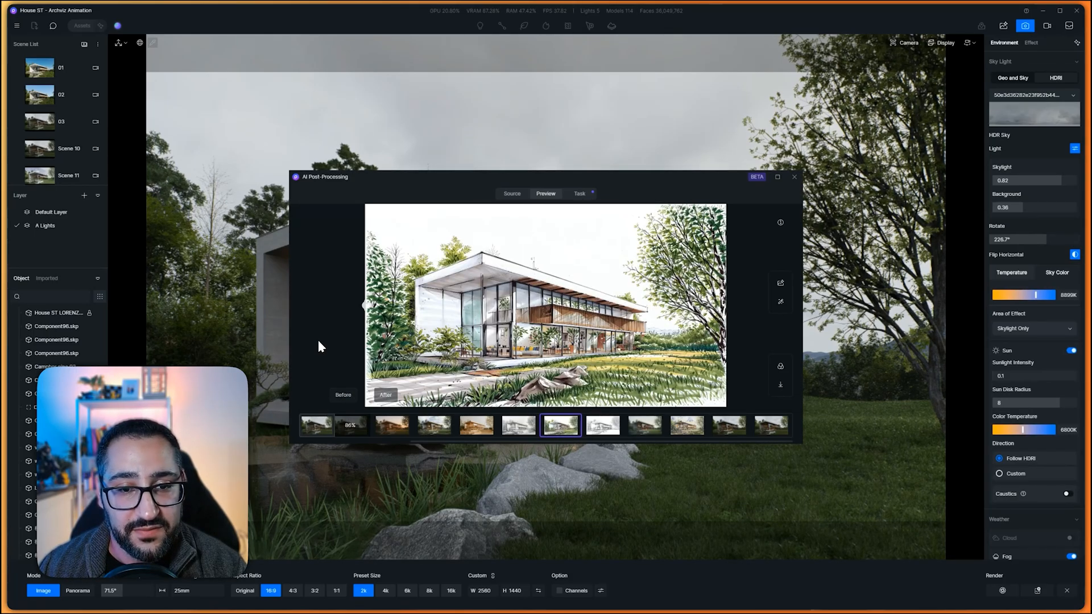
mouse_move(547, 377)
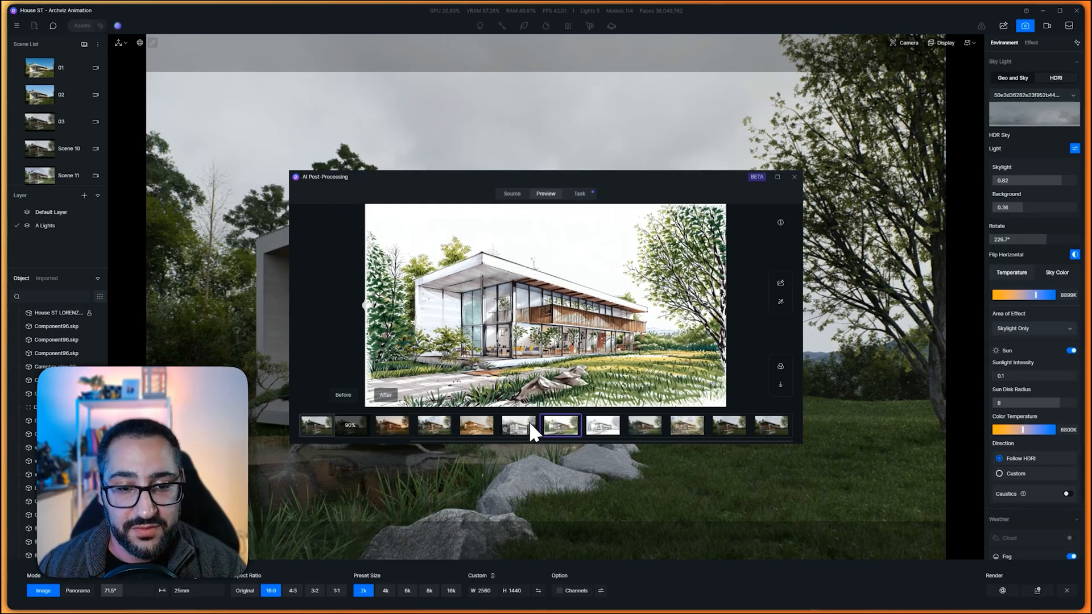
click(518, 425)
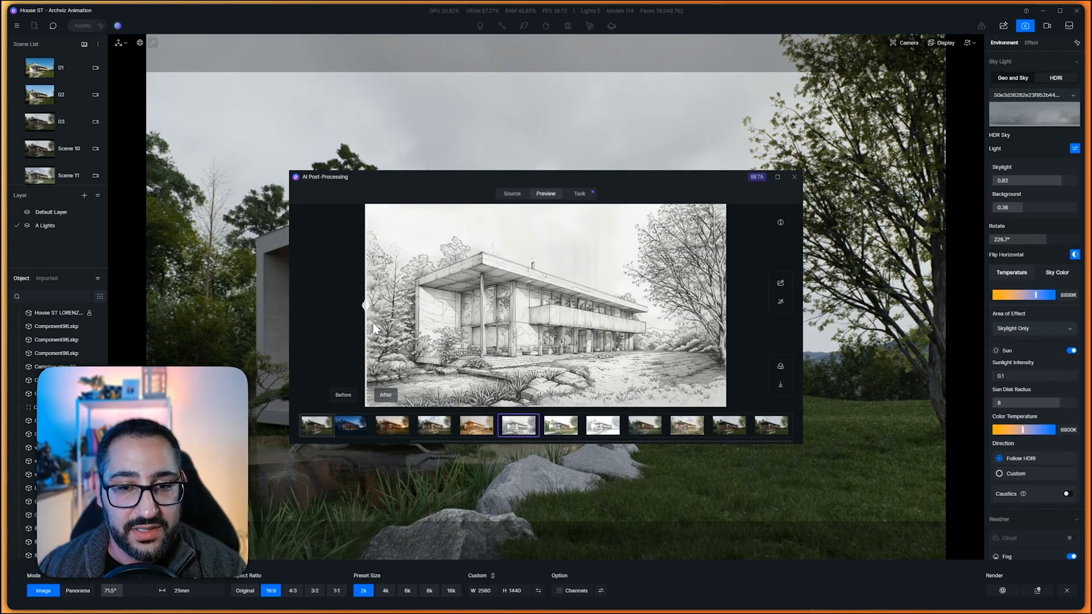
click(477, 424)
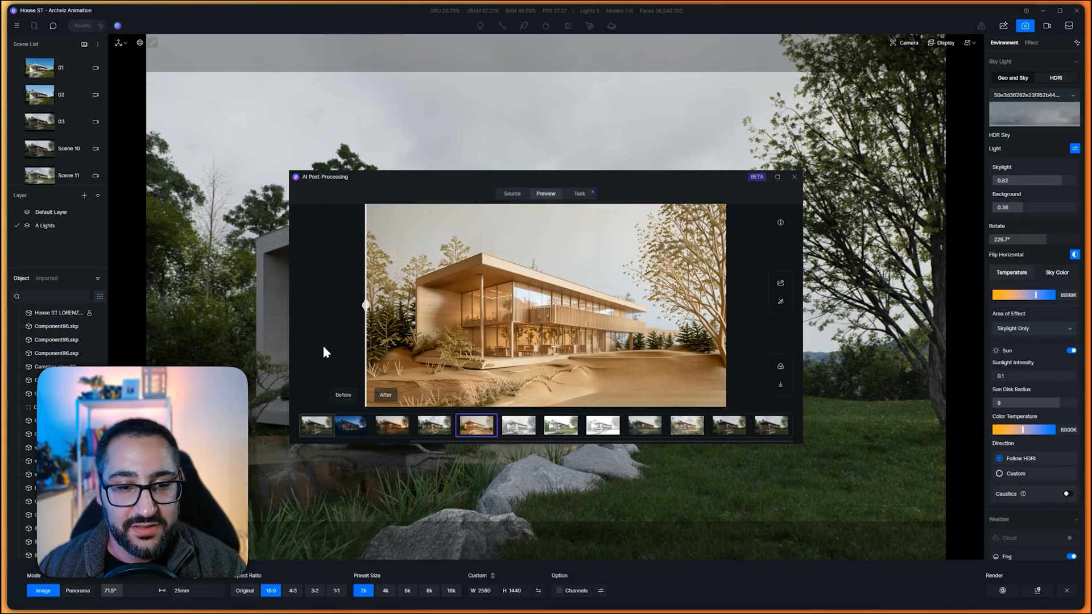
click(434, 424)
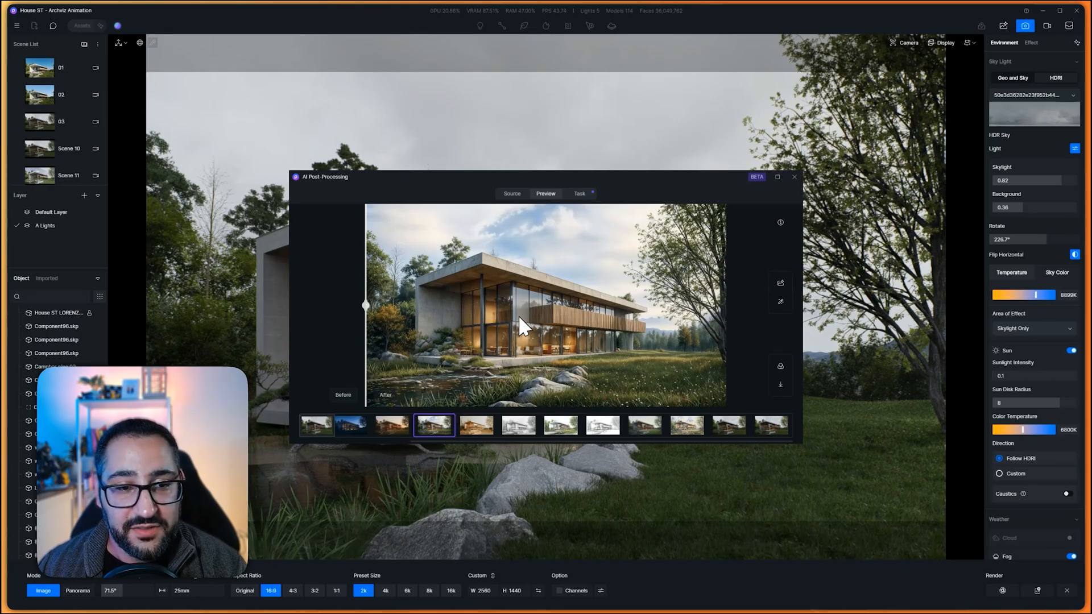
mouse_move(470, 397)
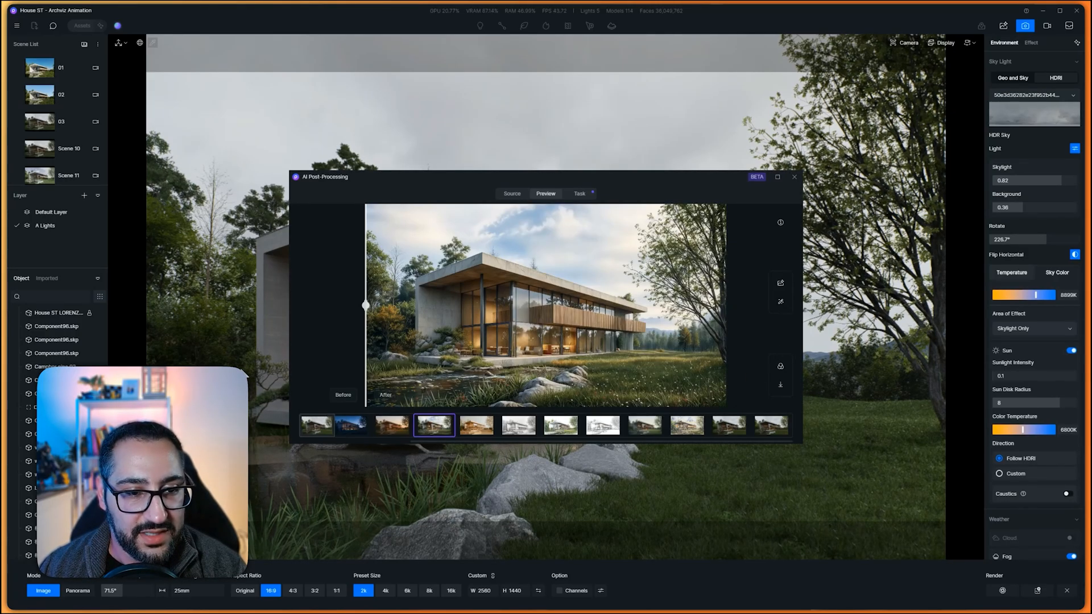
Preview the sunset version and compare it with the original, ending on it in full
click(391, 425)
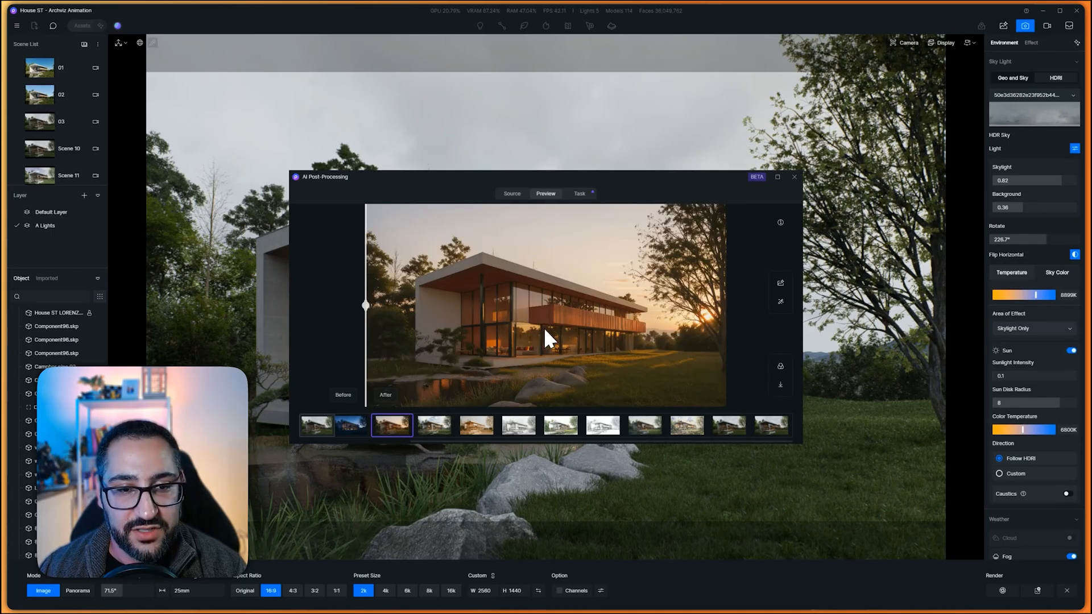
drag(368, 305, 613, 305)
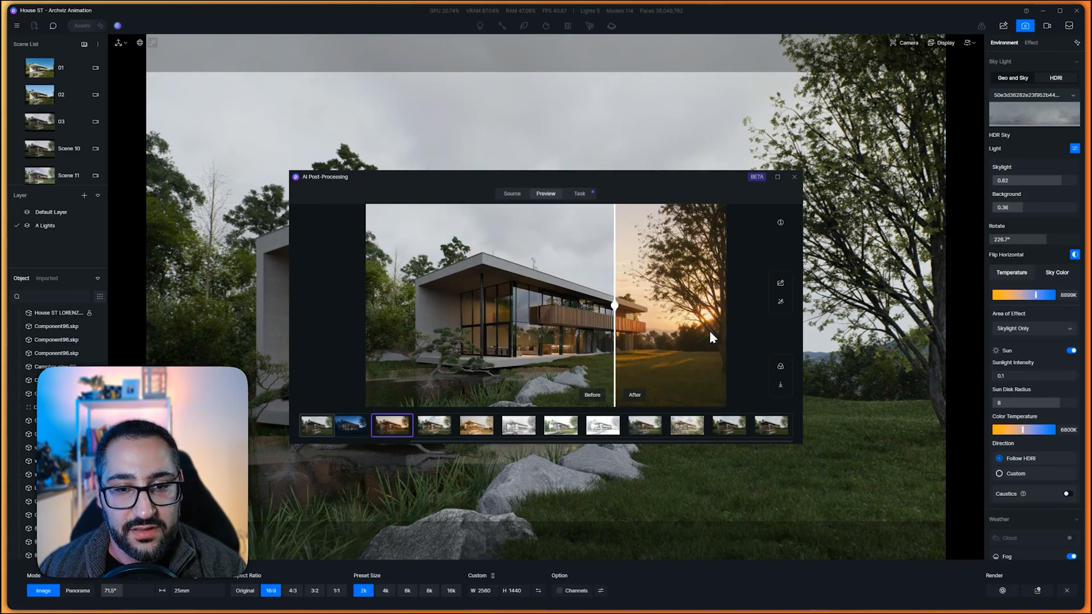
drag(613, 305, 365, 305)
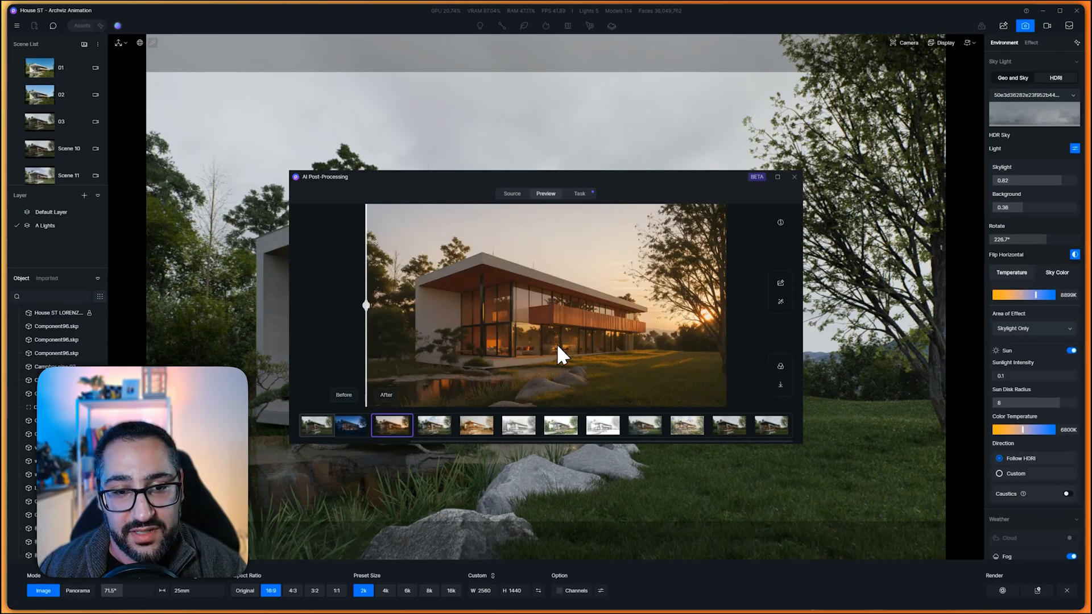
mouse_move(608, 299)
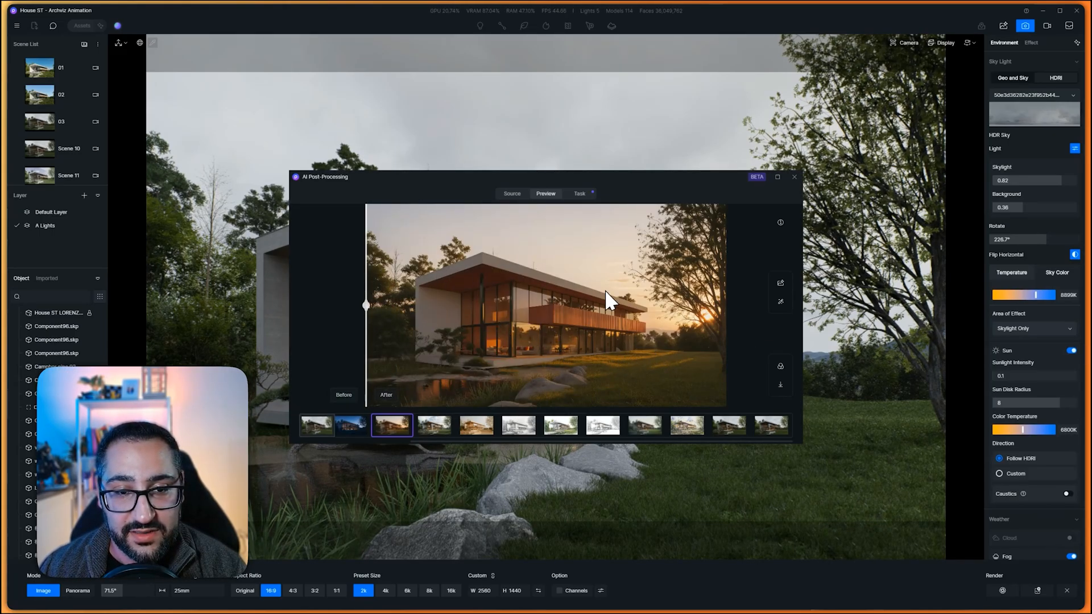
Preview the night version, then compare and show the snowy winter version in full
click(355, 425)
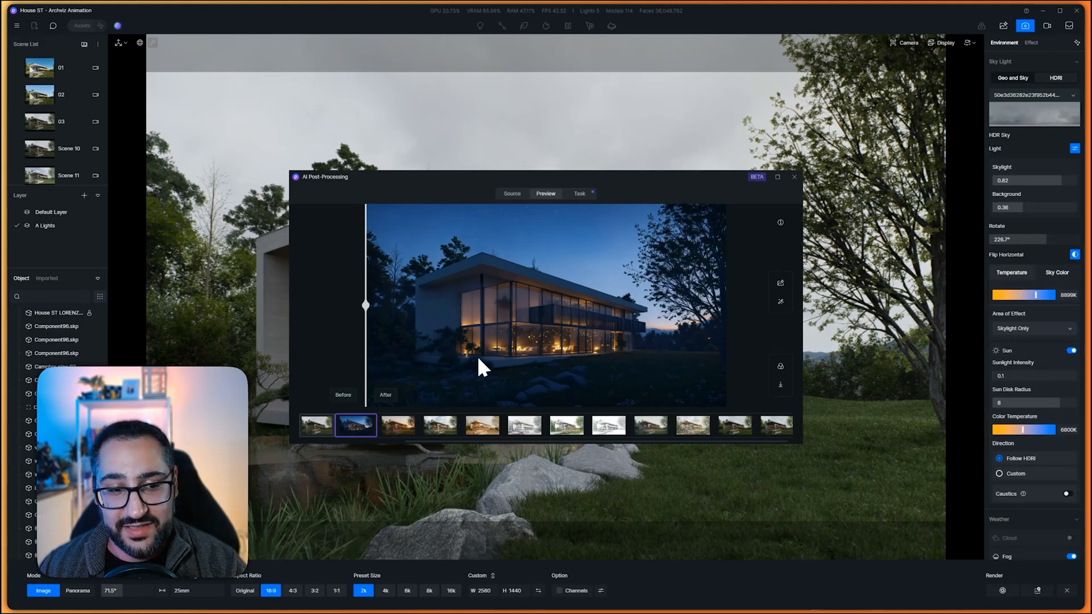
drag(365, 305, 690, 306)
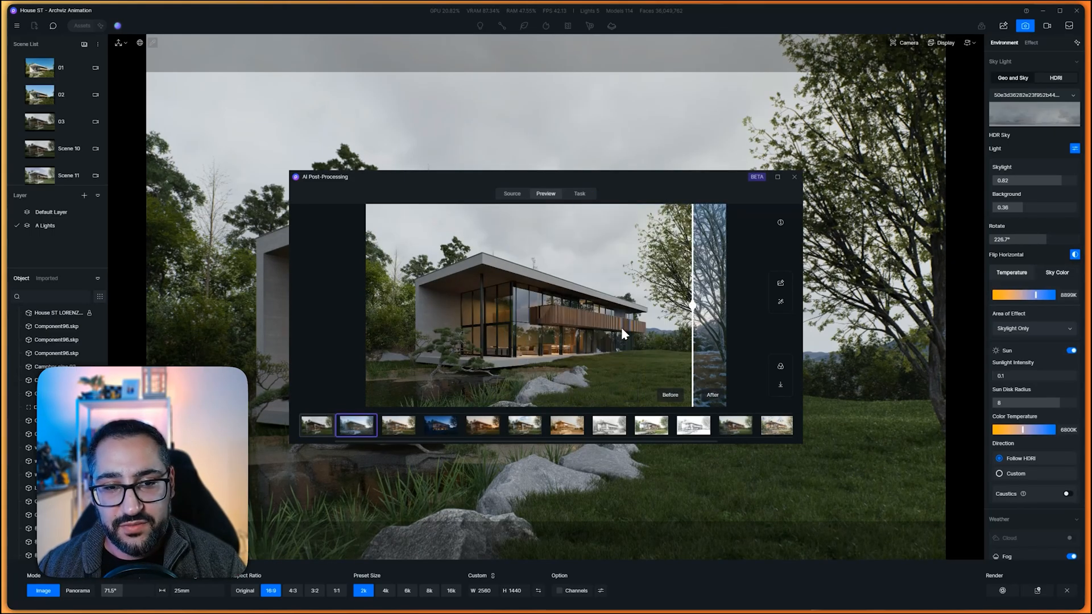
drag(689, 306, 532, 306)
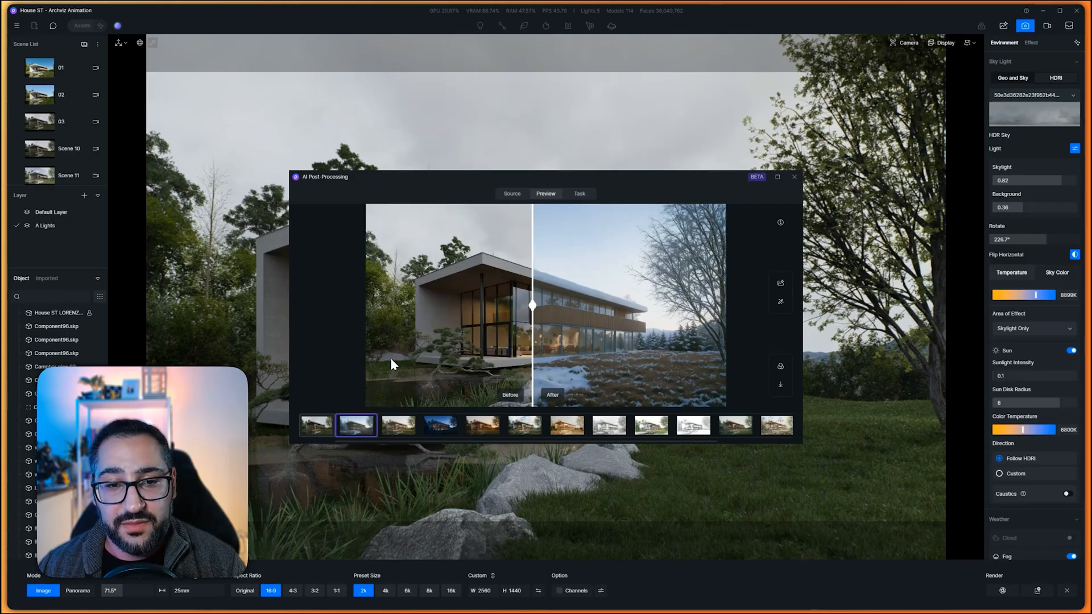
drag(531, 305, 365, 305)
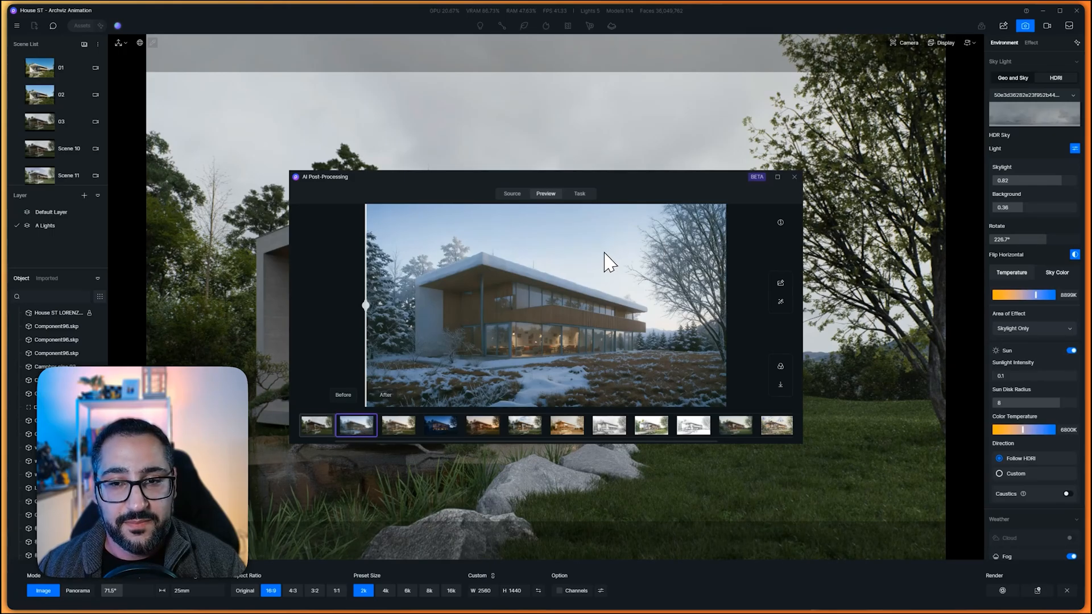
Compare the original render, review Effect adjustments, and download the marker sketch result
click(316, 425)
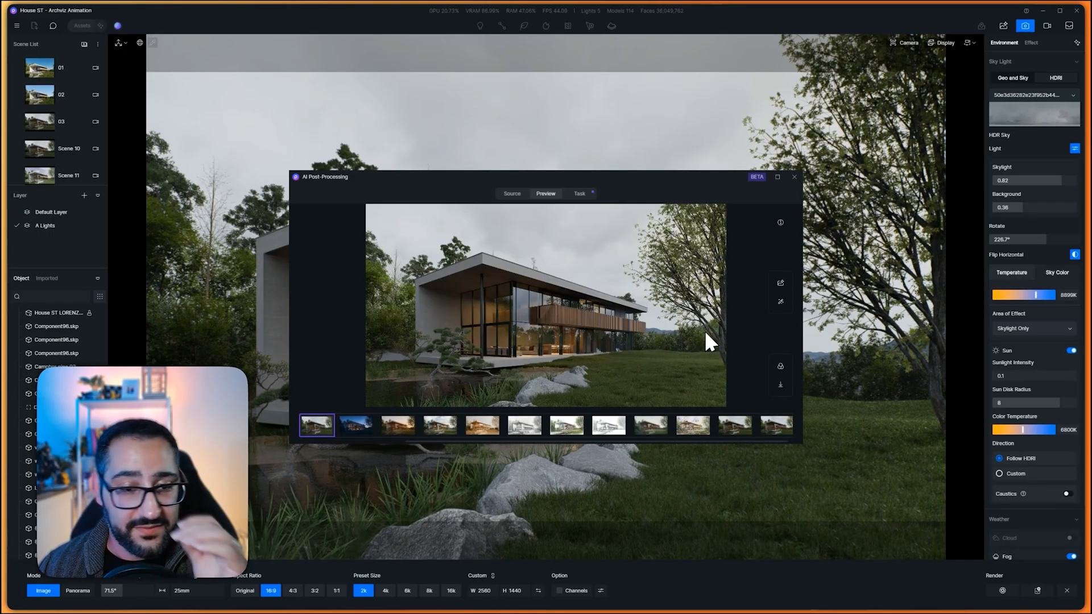
mouse_move(703, 341)
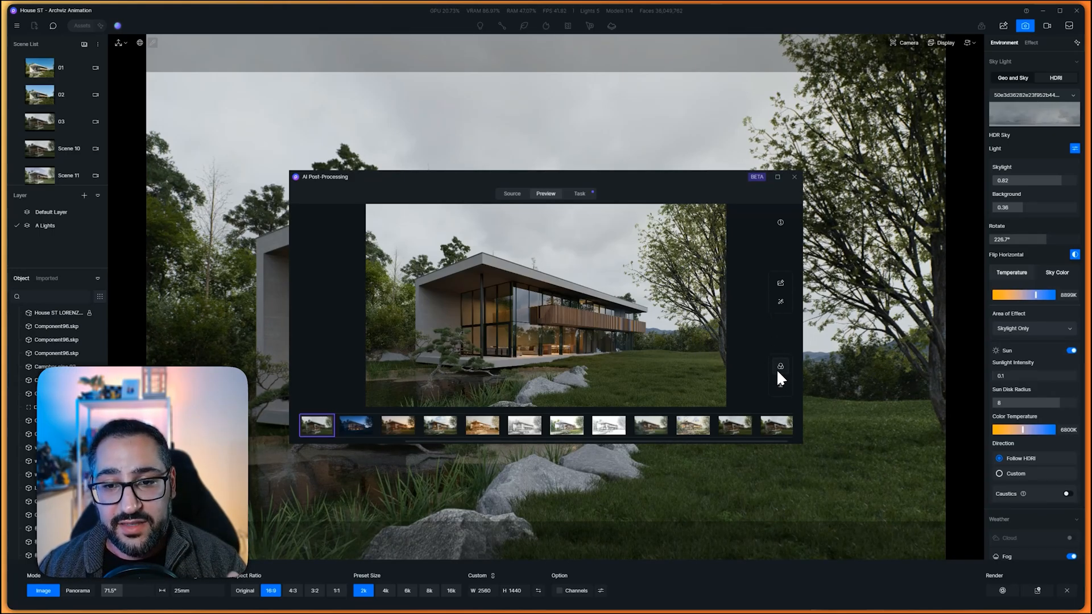
click(780, 366)
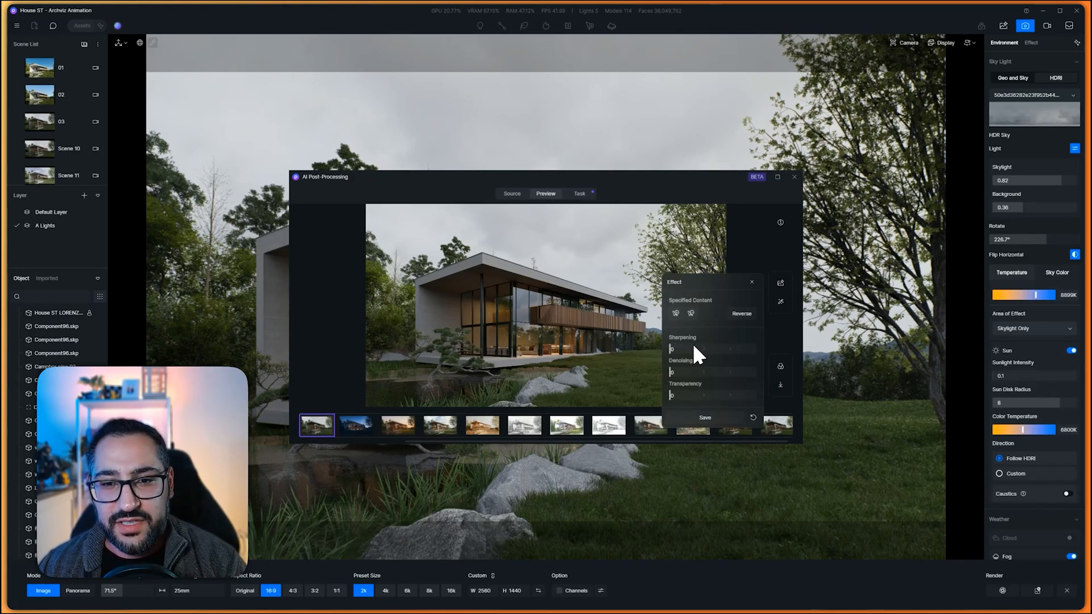
mouse_move(693, 357)
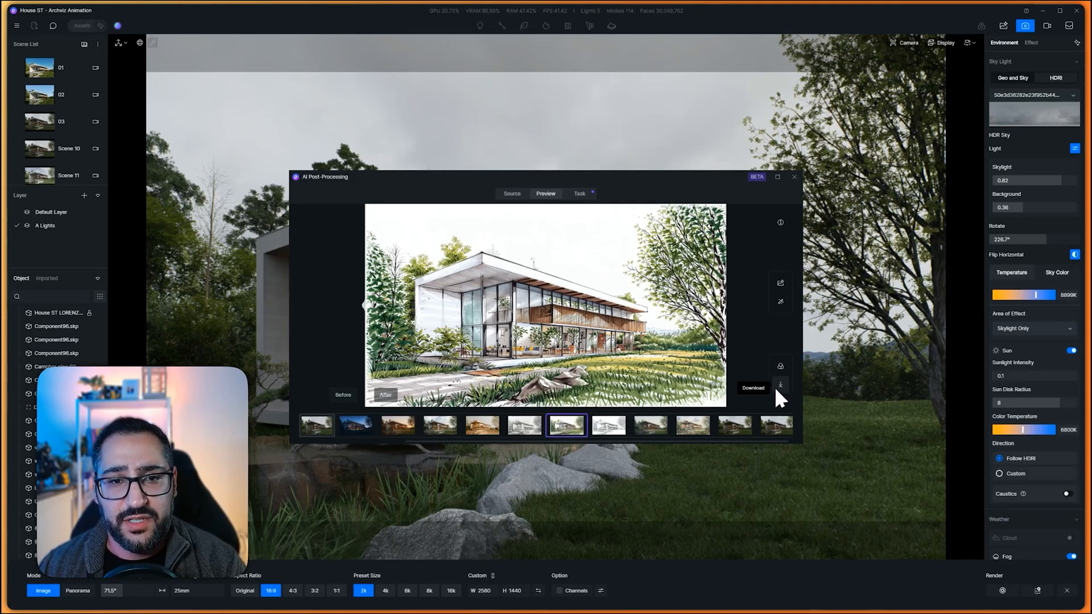
click(579, 194)
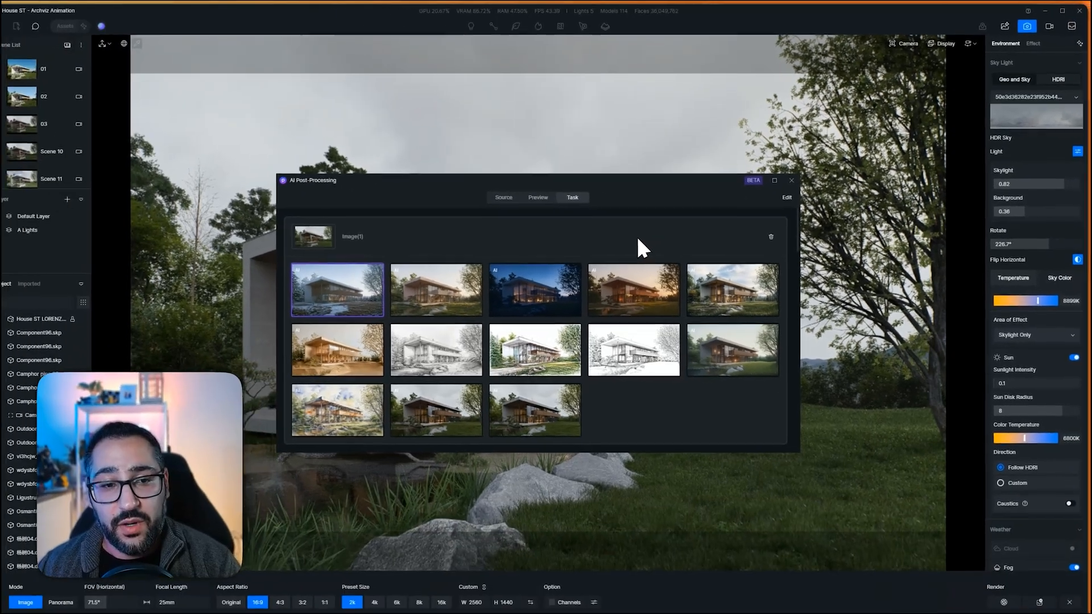